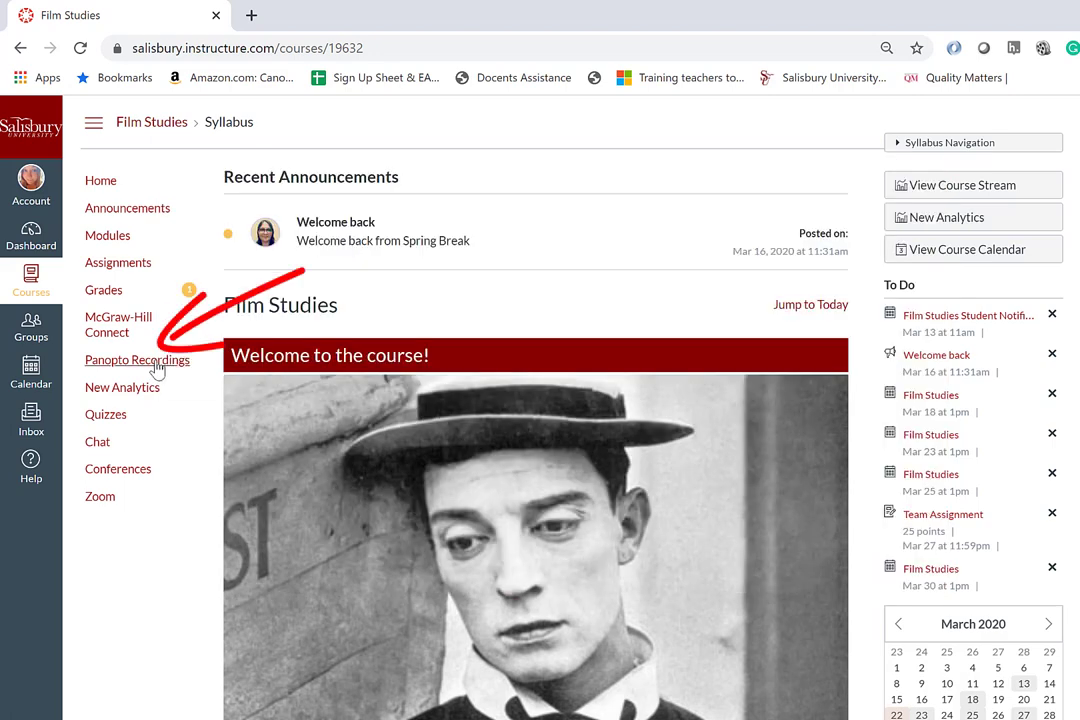
- Go to the Film Studies course's Panopto Recordings page from the course navigation
click(136, 360)
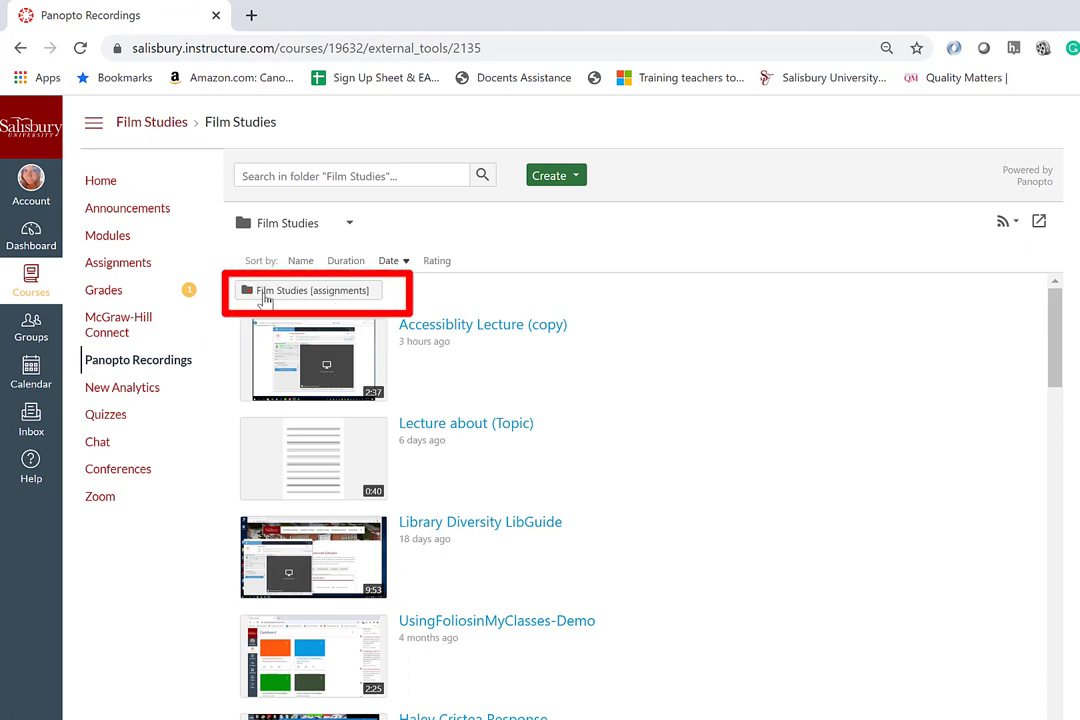
mouse_move(336, 296)
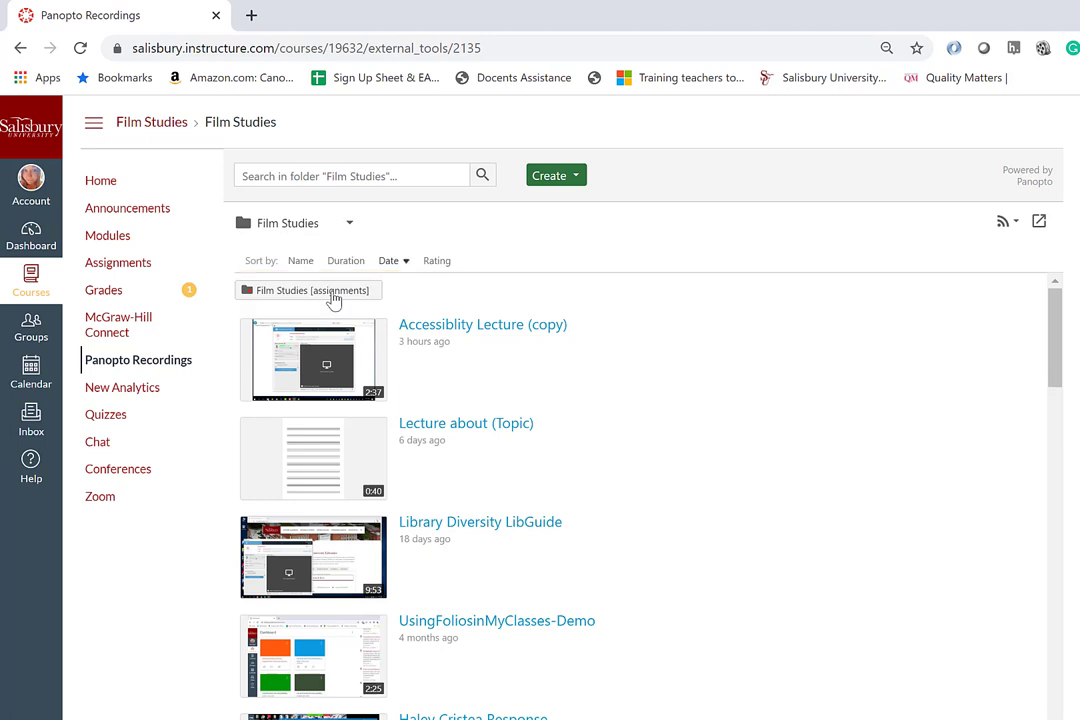
- In the Film Studies [assignments] folder, choose Create > Record a new session and launch Panopto
click(308, 290)
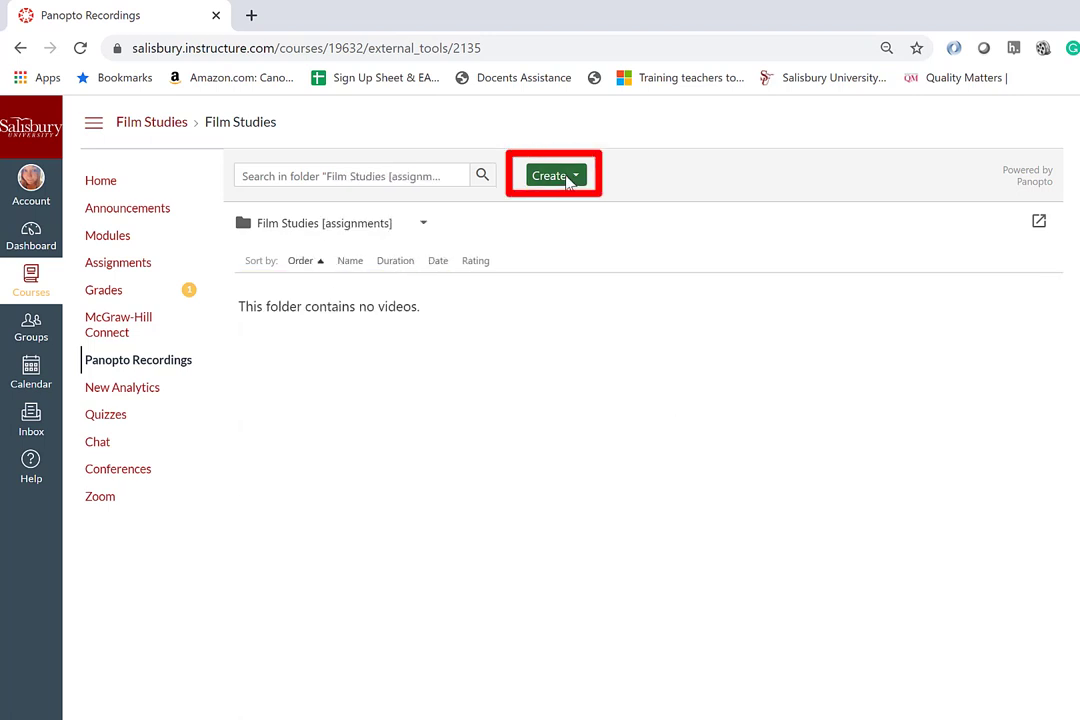
click(554, 176)
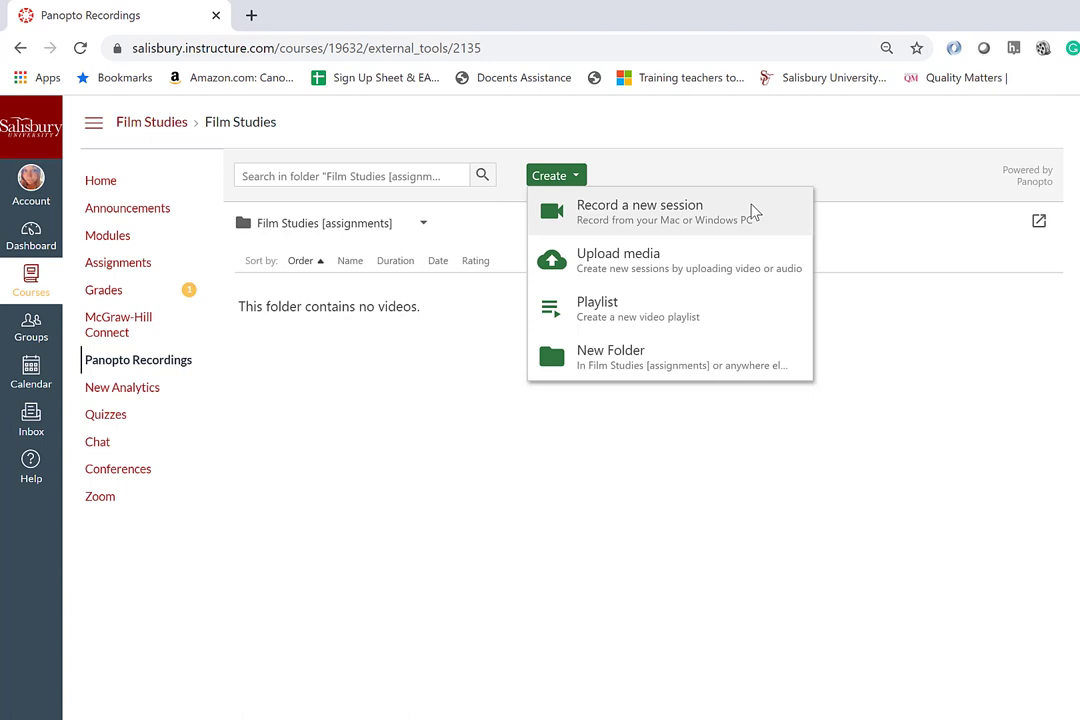
mouse_move(704, 260)
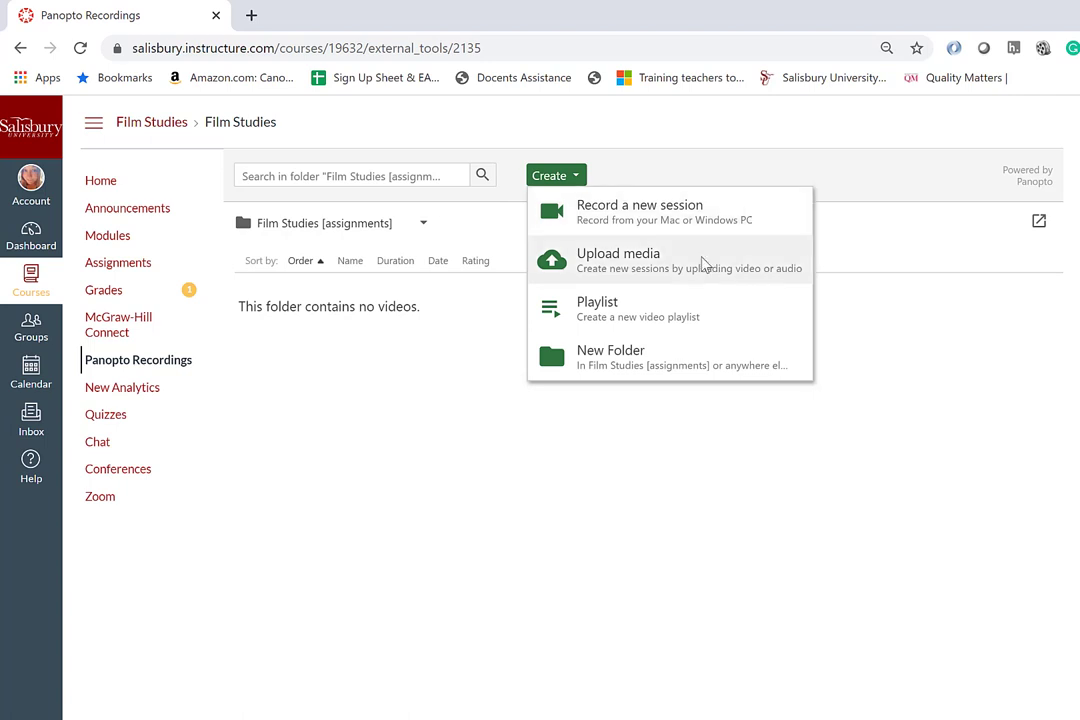
mouse_move(612, 224)
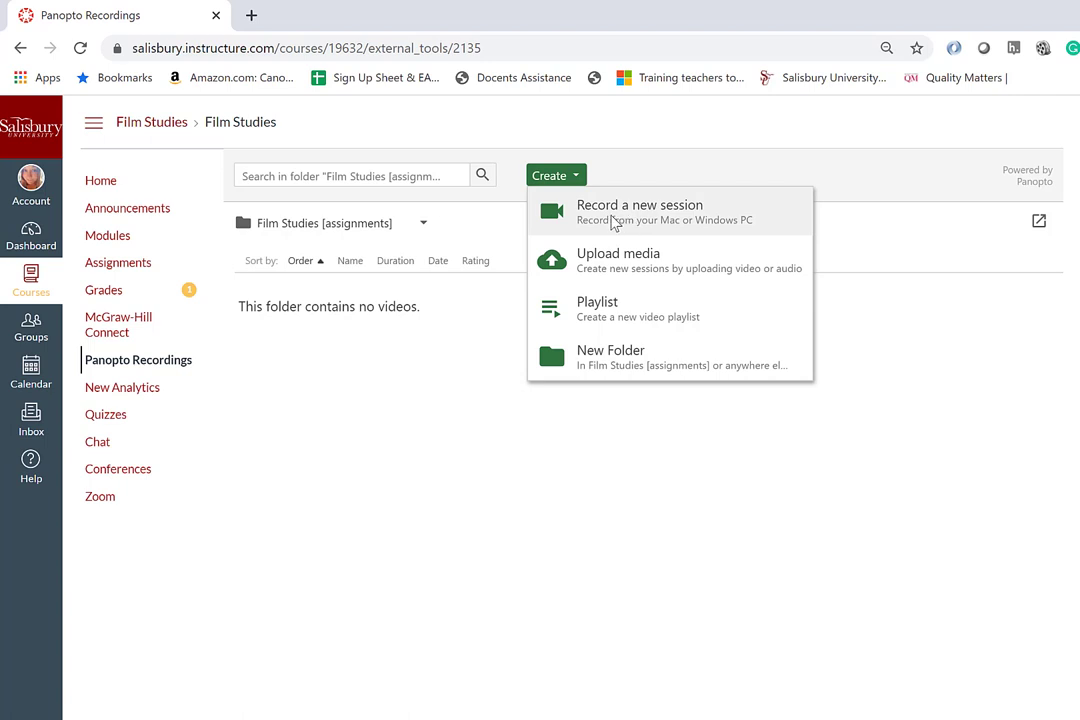
click(640, 212)
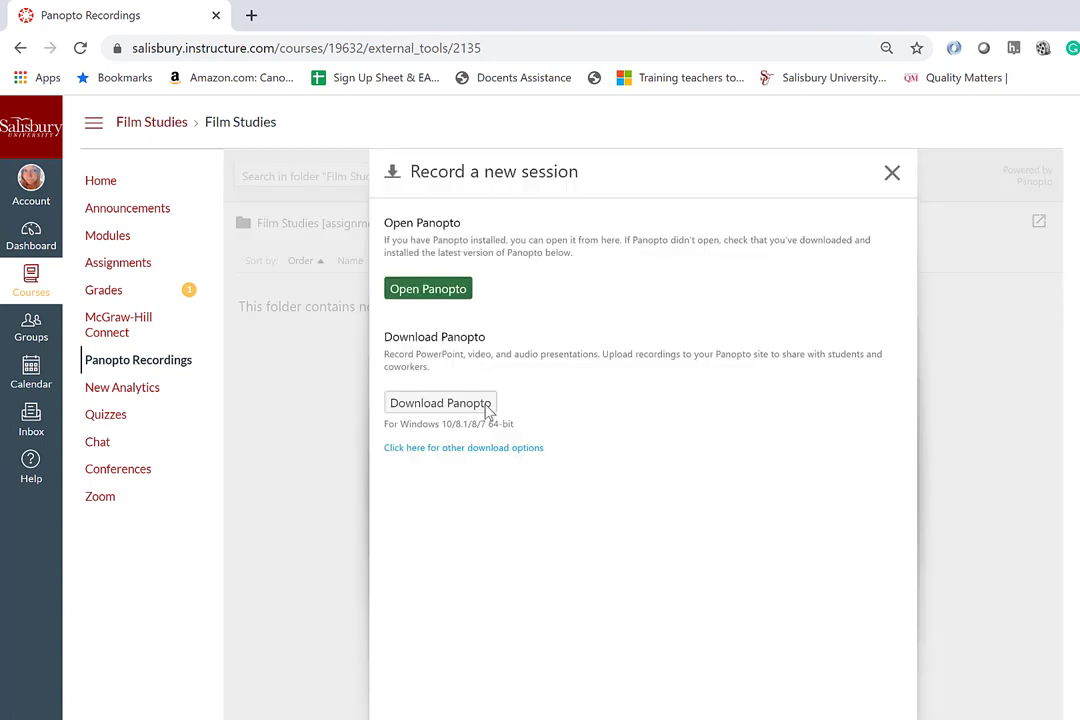
click(440, 404)
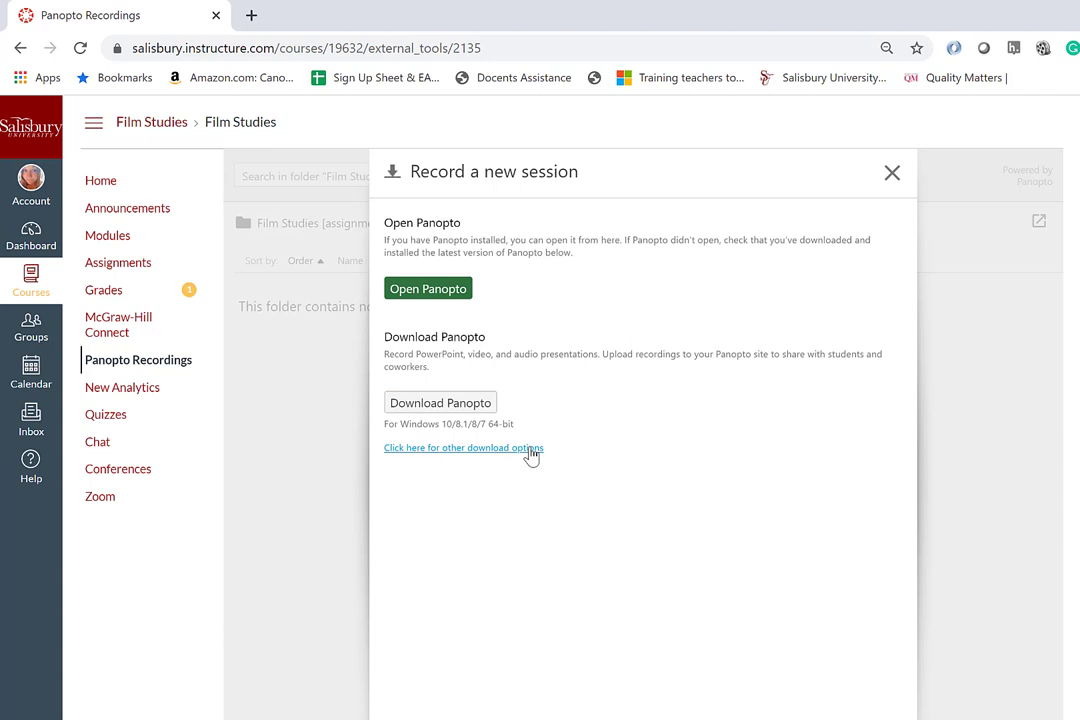
click(460, 448)
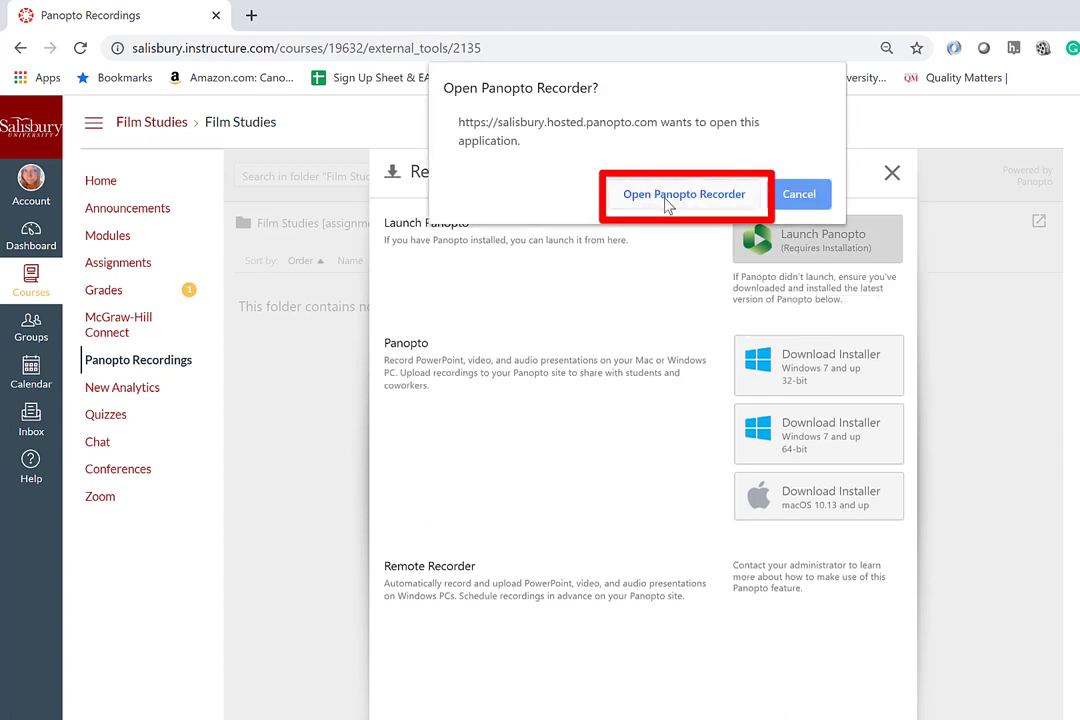
- Allow the browser to launch Panopto Recorder for the new session
click(684, 194)
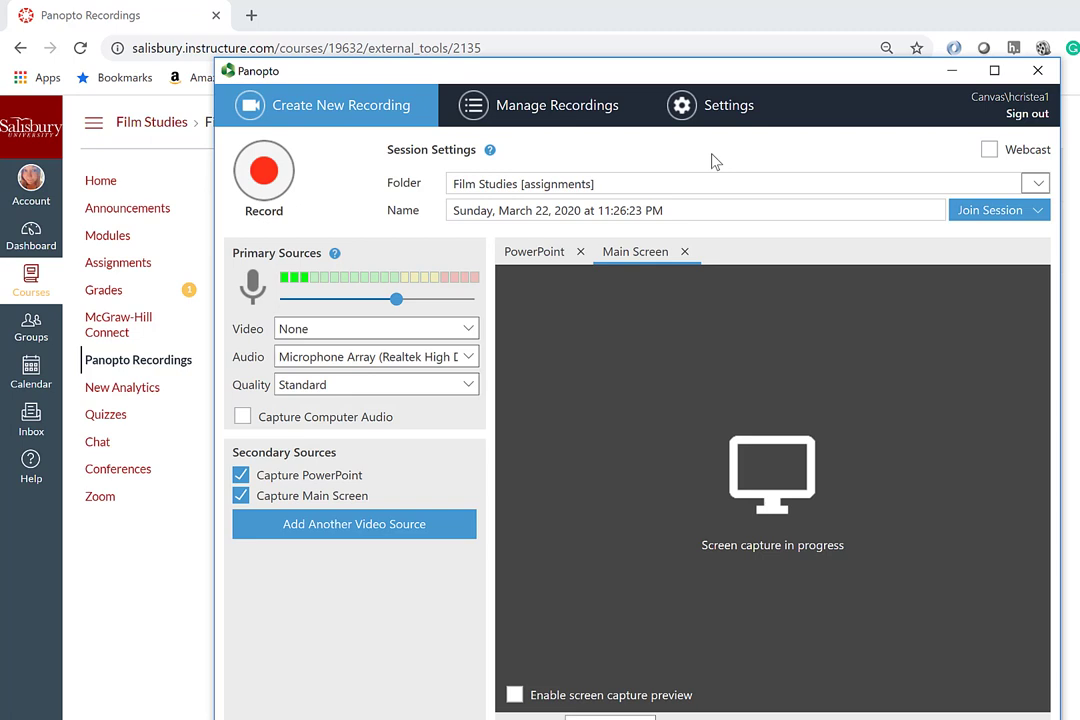
mouse_move(848, 154)
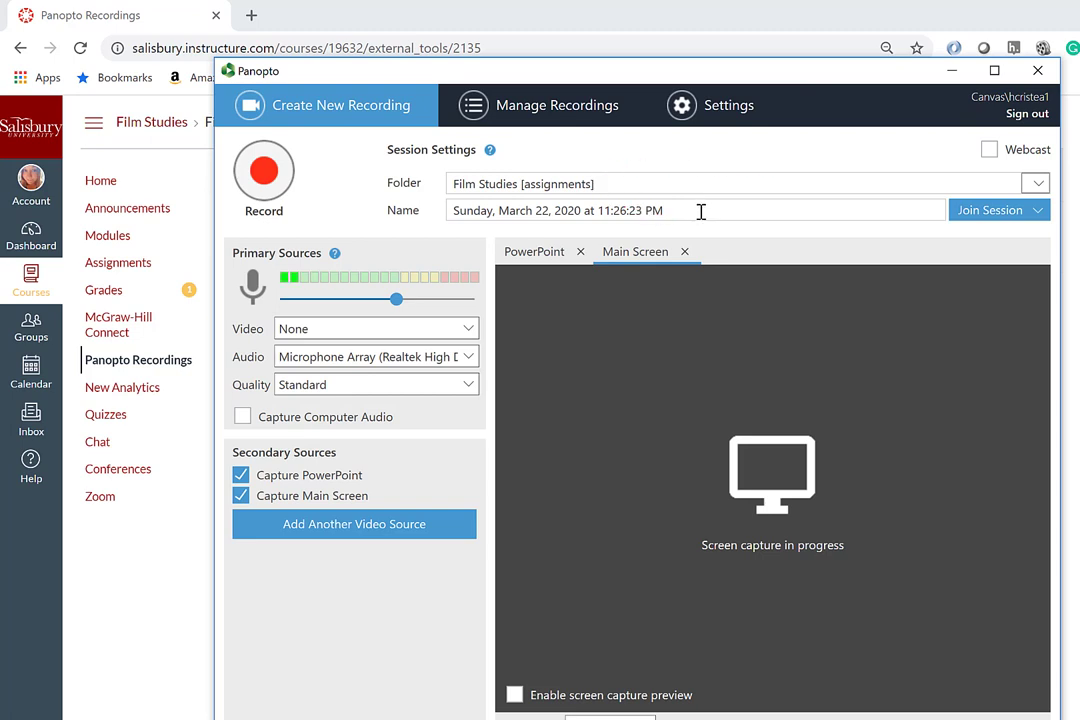
- Name the session 'Presentation for Film Studies' and turn off Capture Main Screen
text(Presentation for Film Studies)
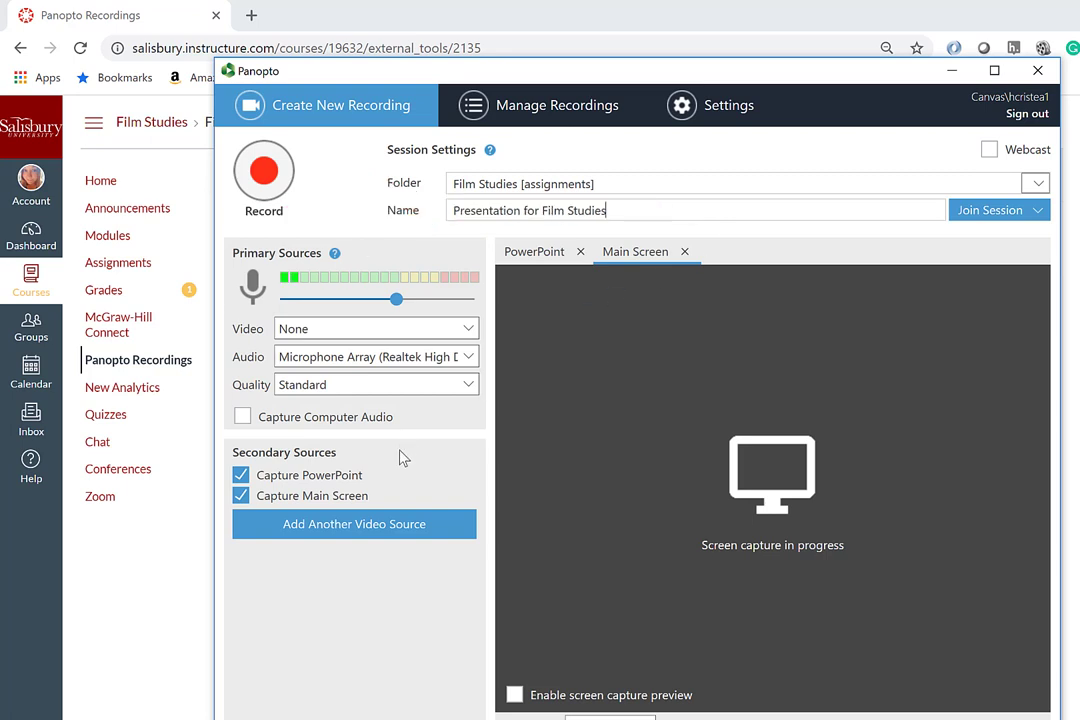
click(240, 496)
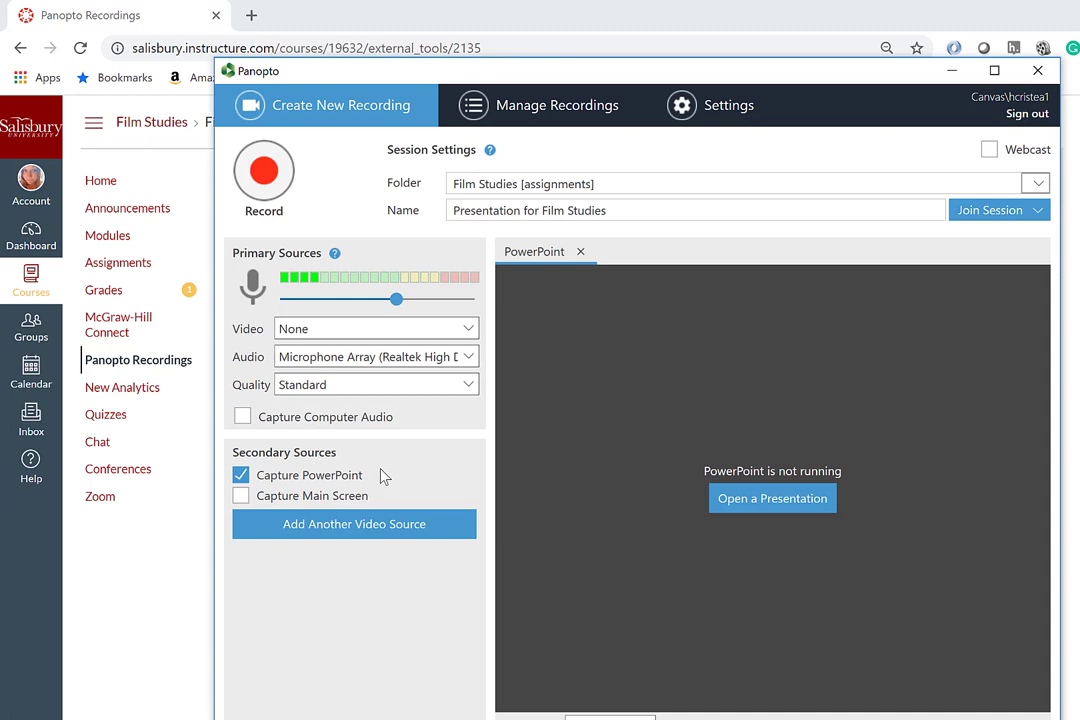
mouse_move(588, 510)
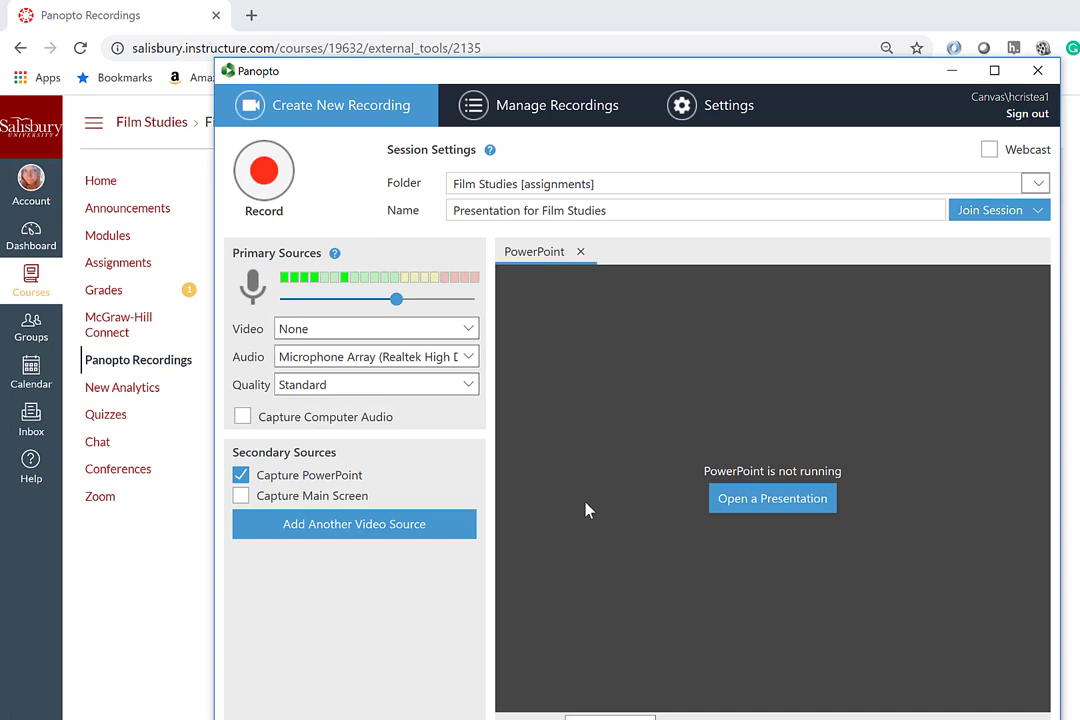
mouse_move(264, 172)
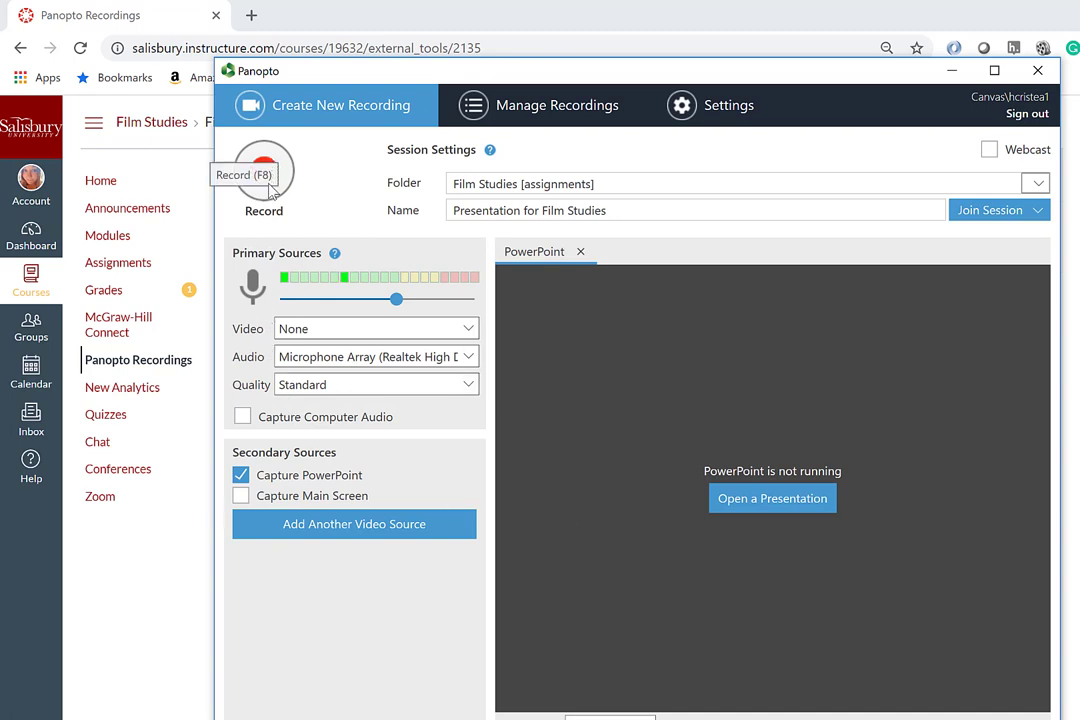
mouse_move(366, 298)
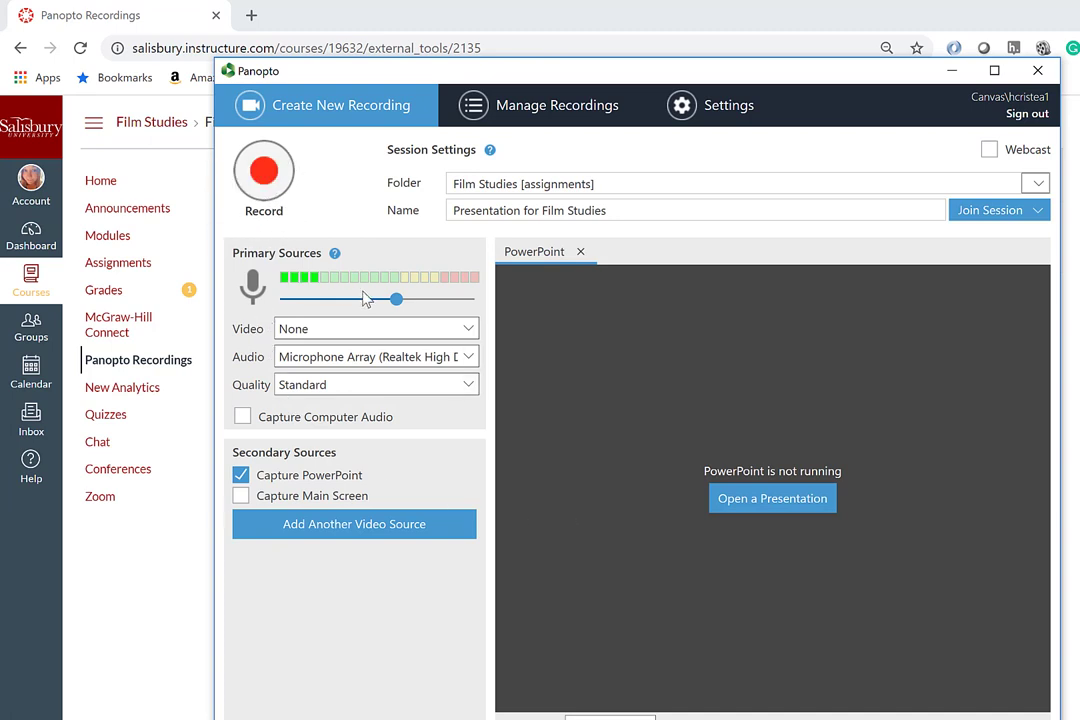
mouse_move(416, 472)
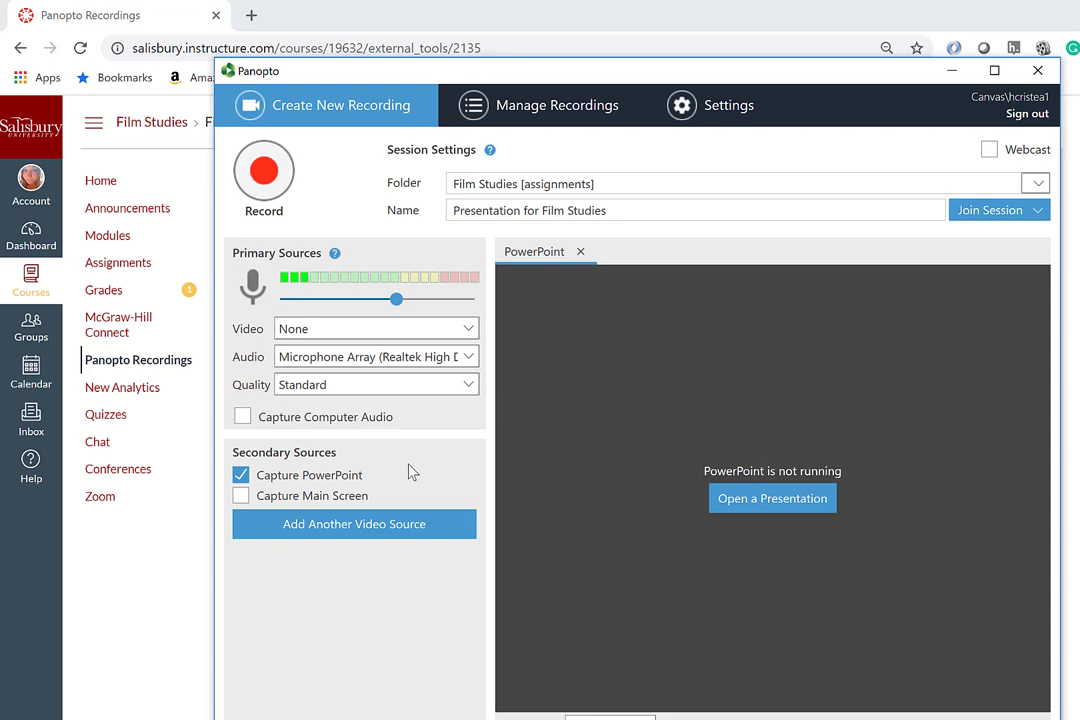
mouse_move(370, 480)
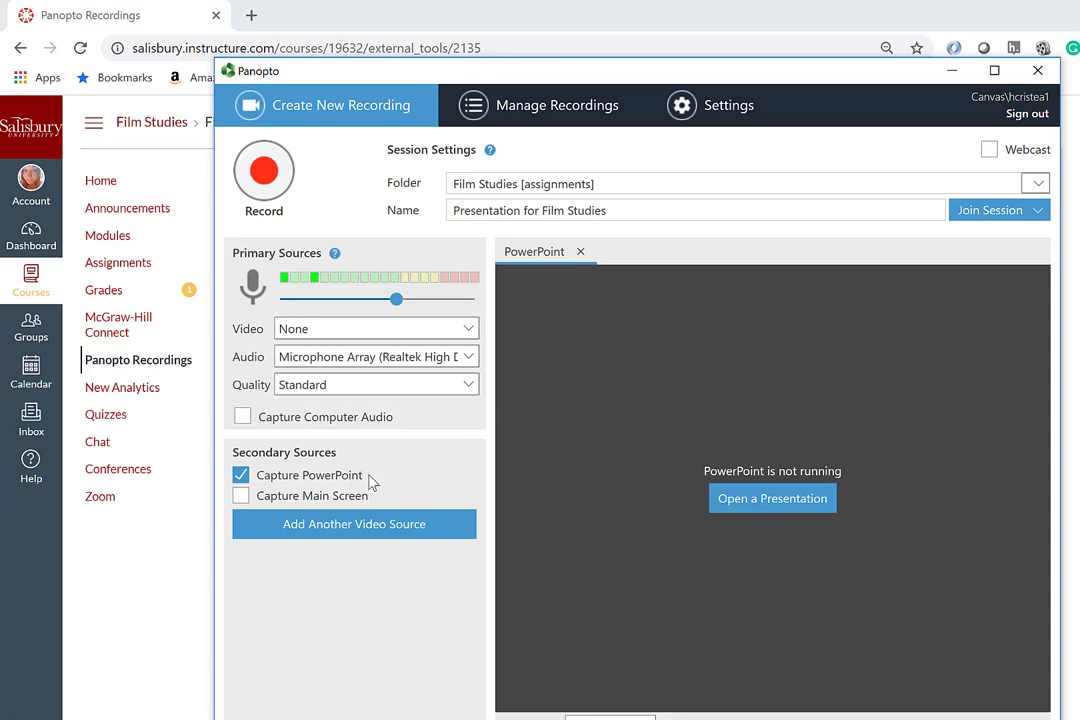
- Turn off Capture PowerPoint and leave Capture Main Screen unchecked after toggling it
click(240, 476)
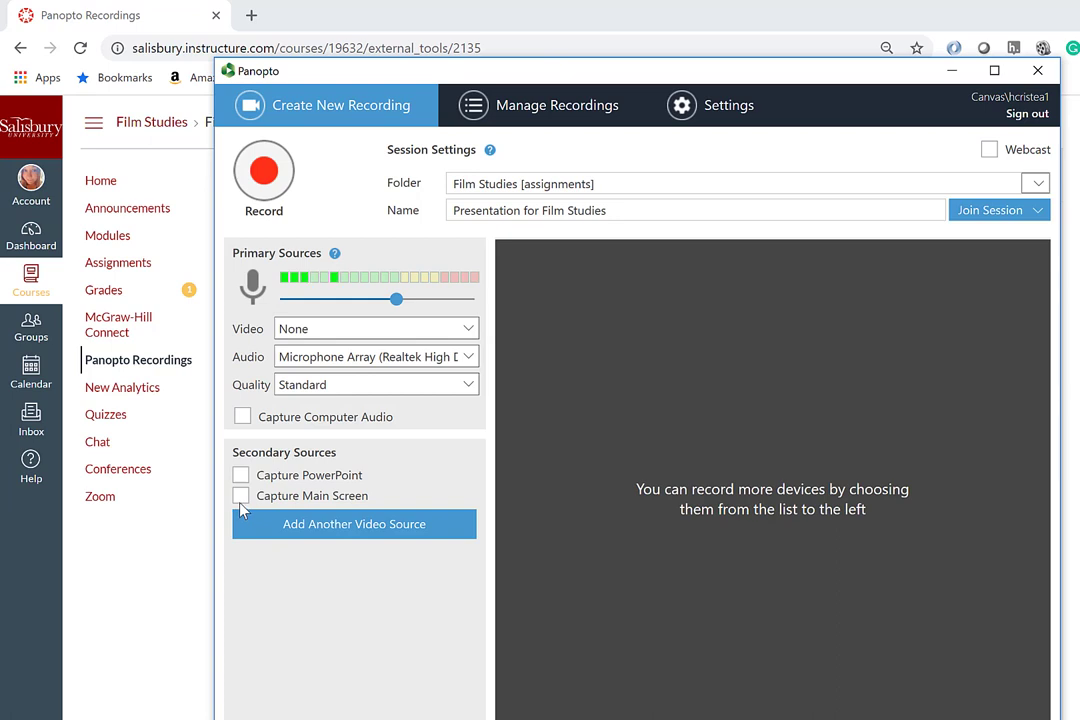
click(240, 496)
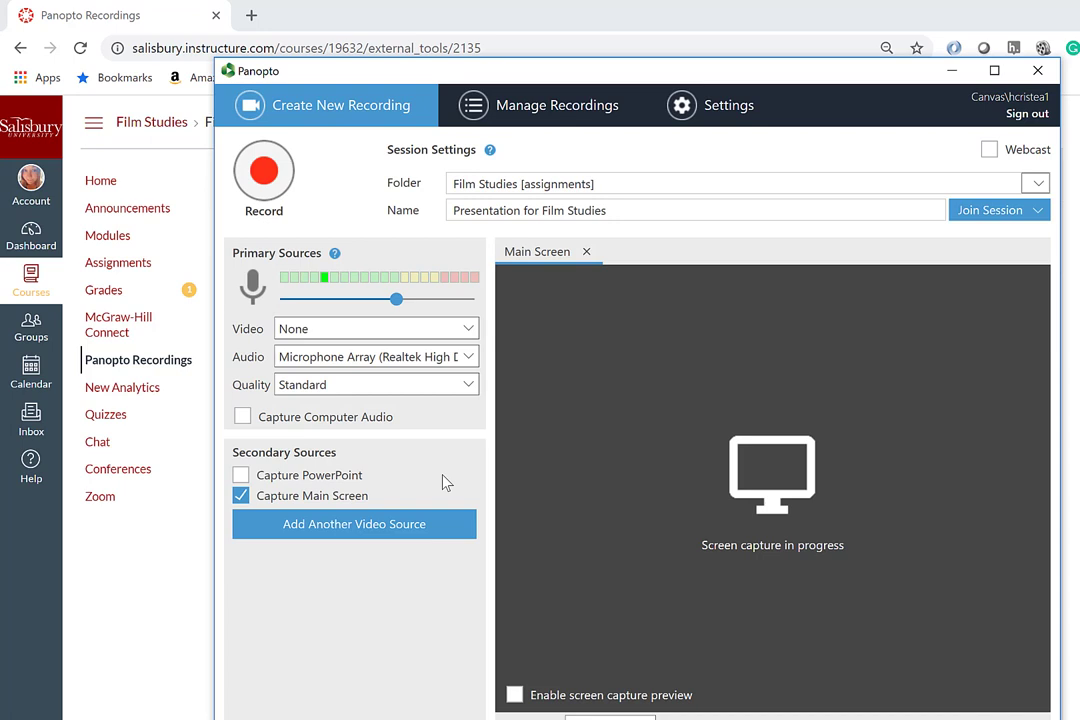
click(240, 496)
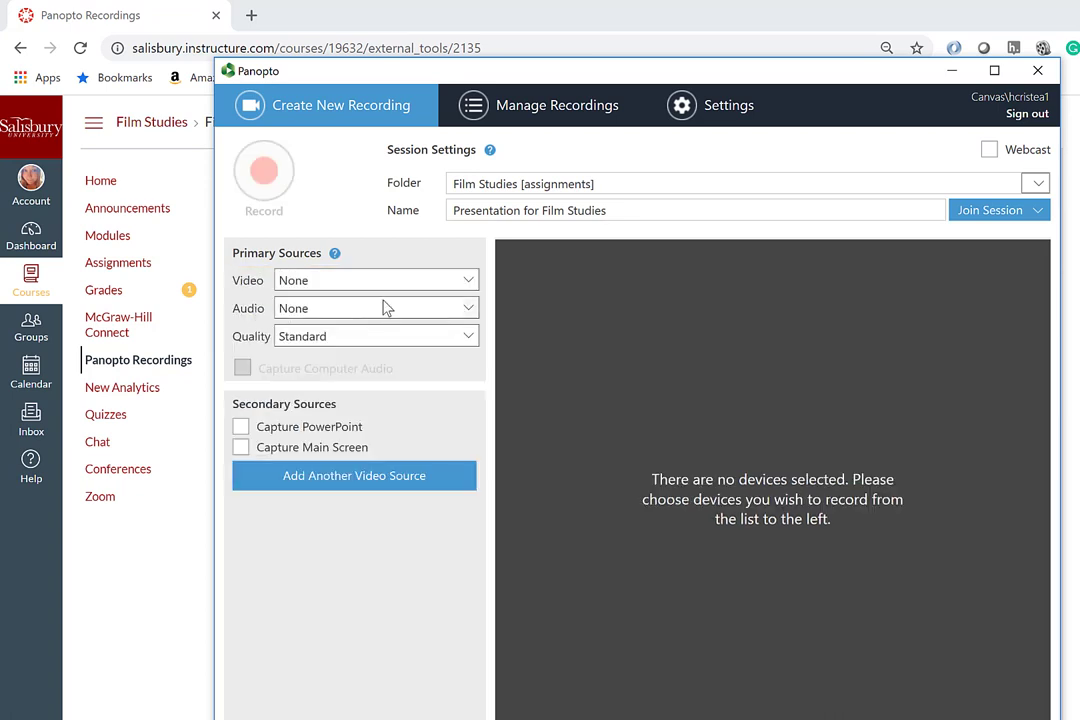
mouse_move(340, 238)
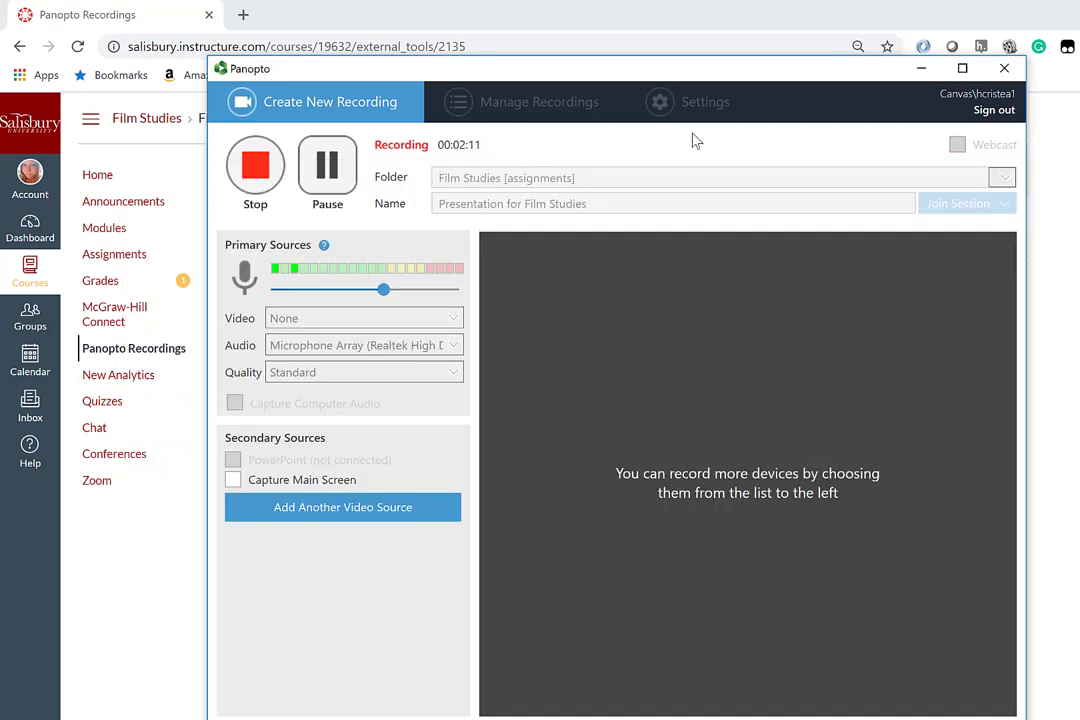
mouse_move(262, 184)
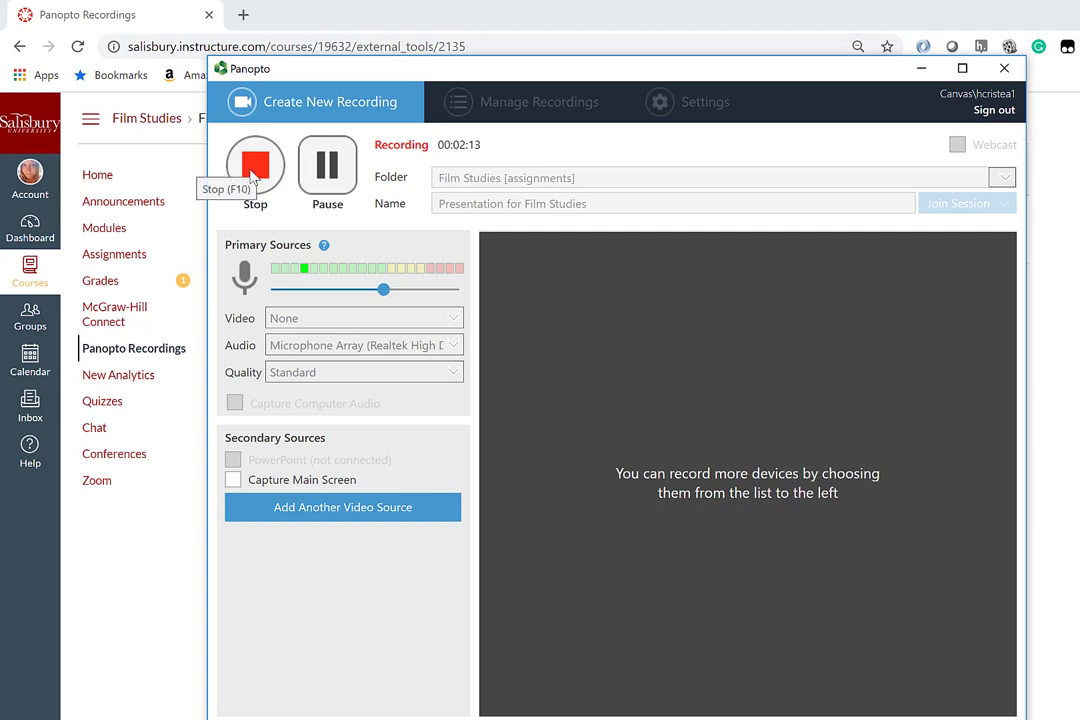
- Stop the recording, keep and upload it, and close the recorder window
click(256, 162)
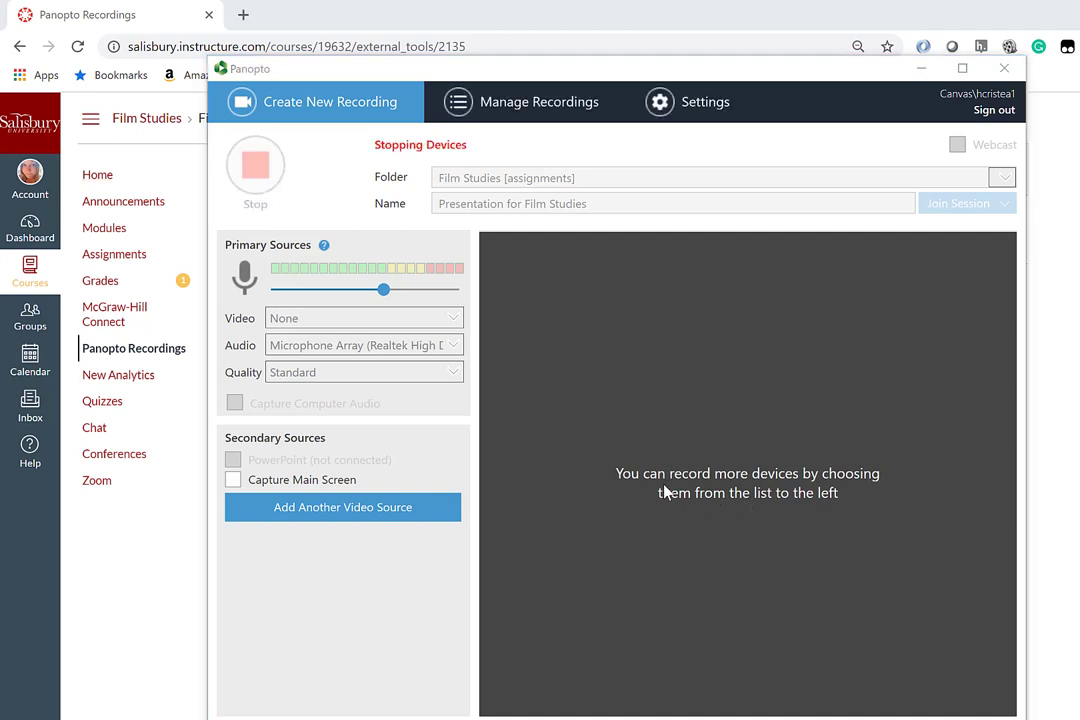
click(256, 164)
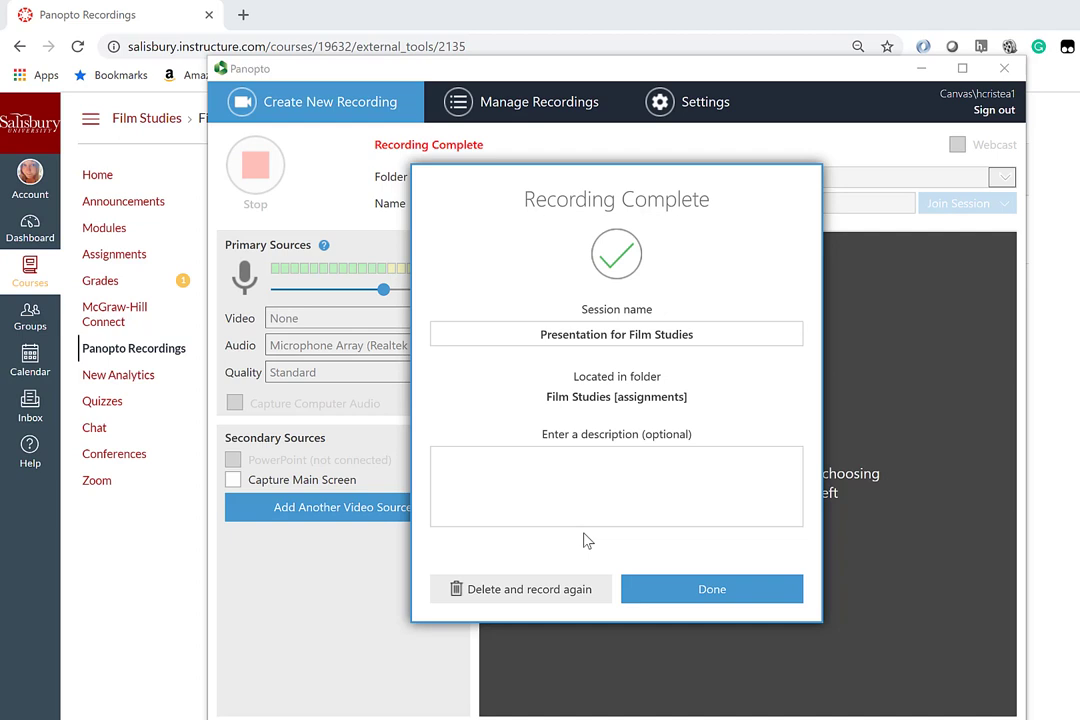
mouse_move(544, 600)
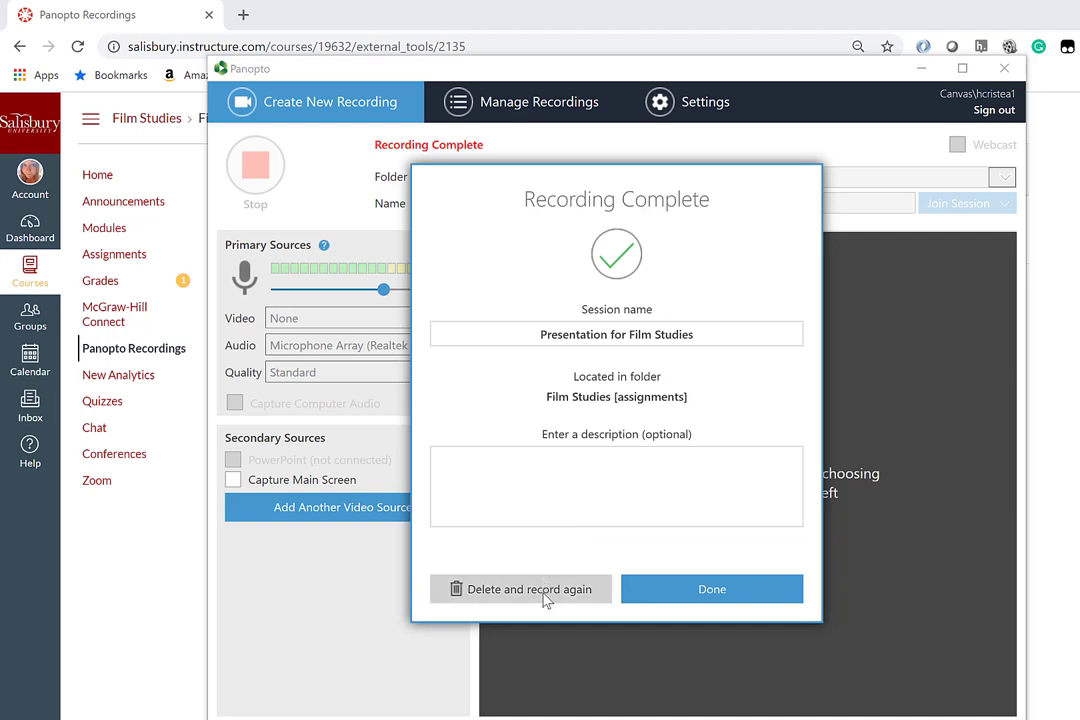
mouse_move(712, 588)
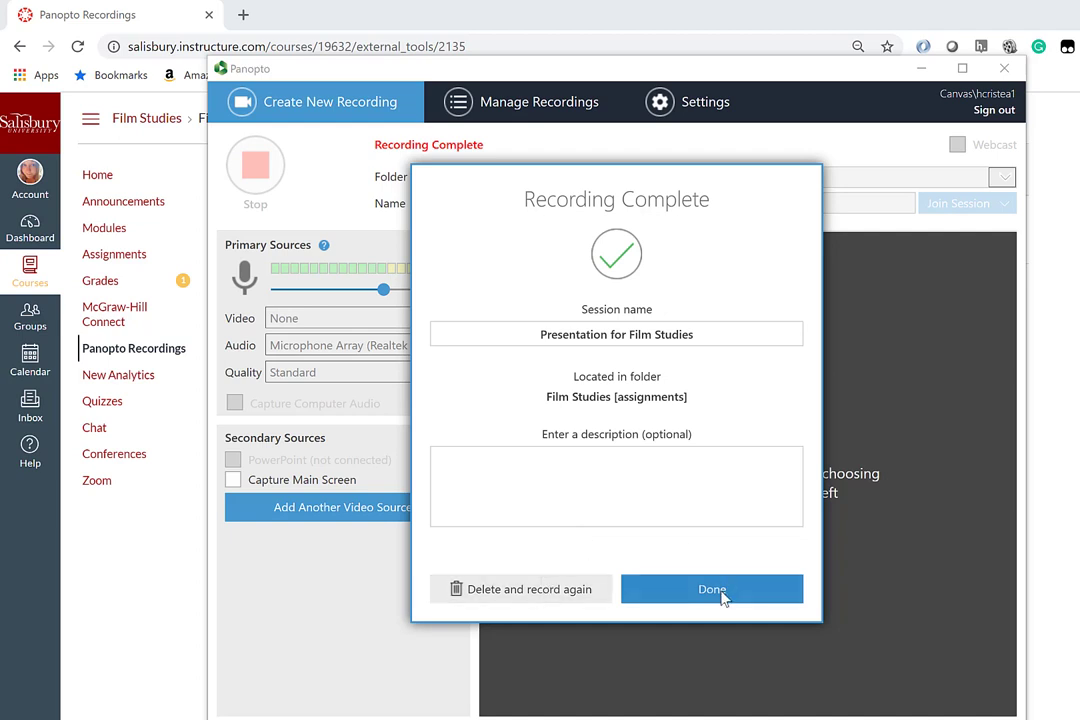
click(712, 588)
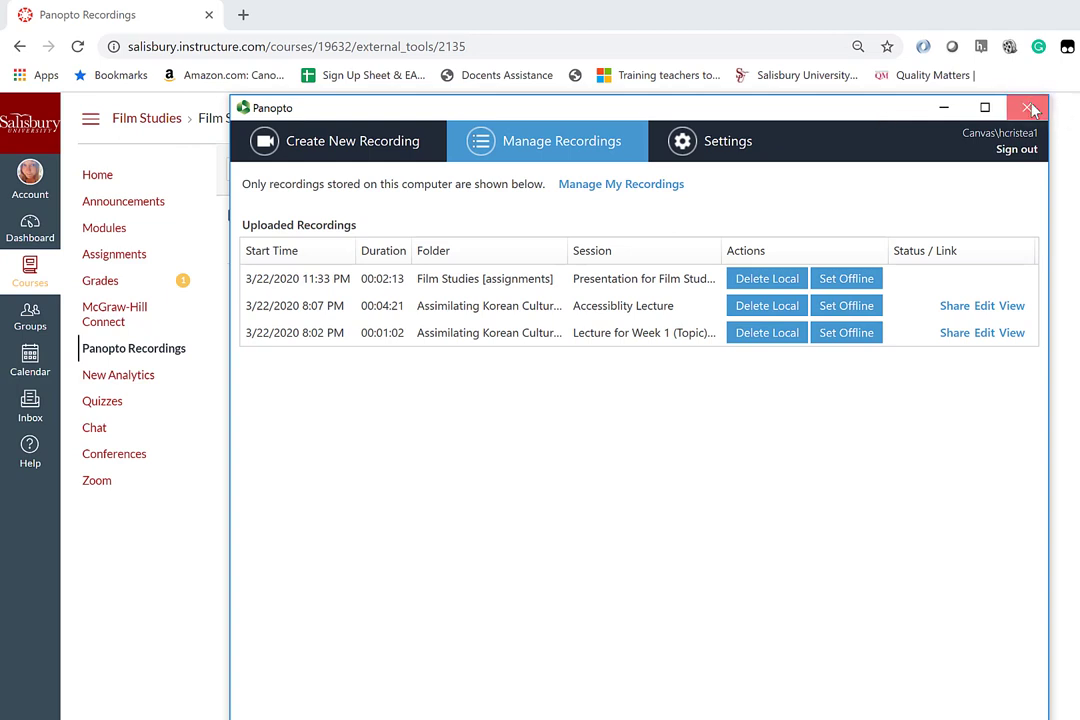
click(1032, 108)
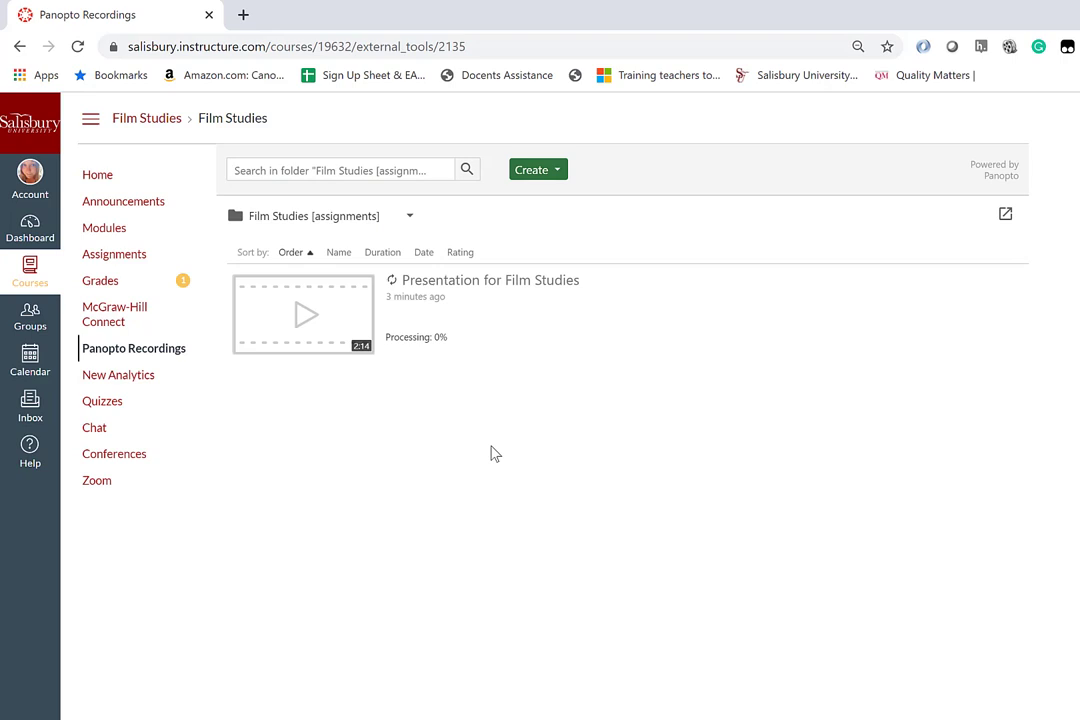
mouse_move(456, 318)
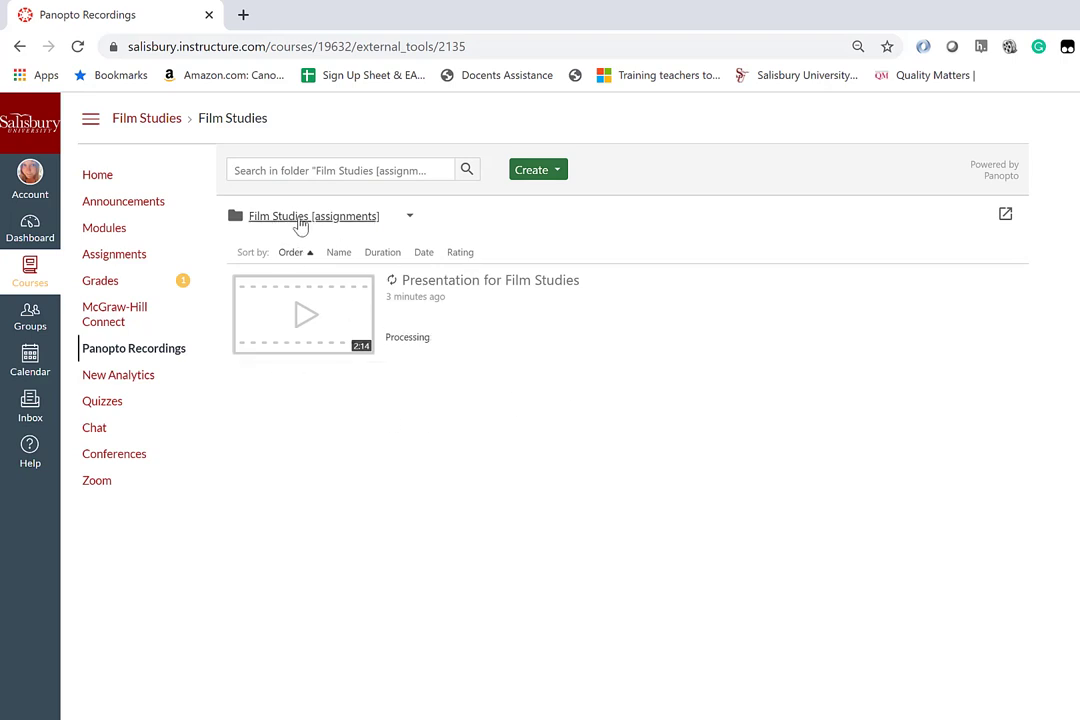
mouse_move(608, 234)
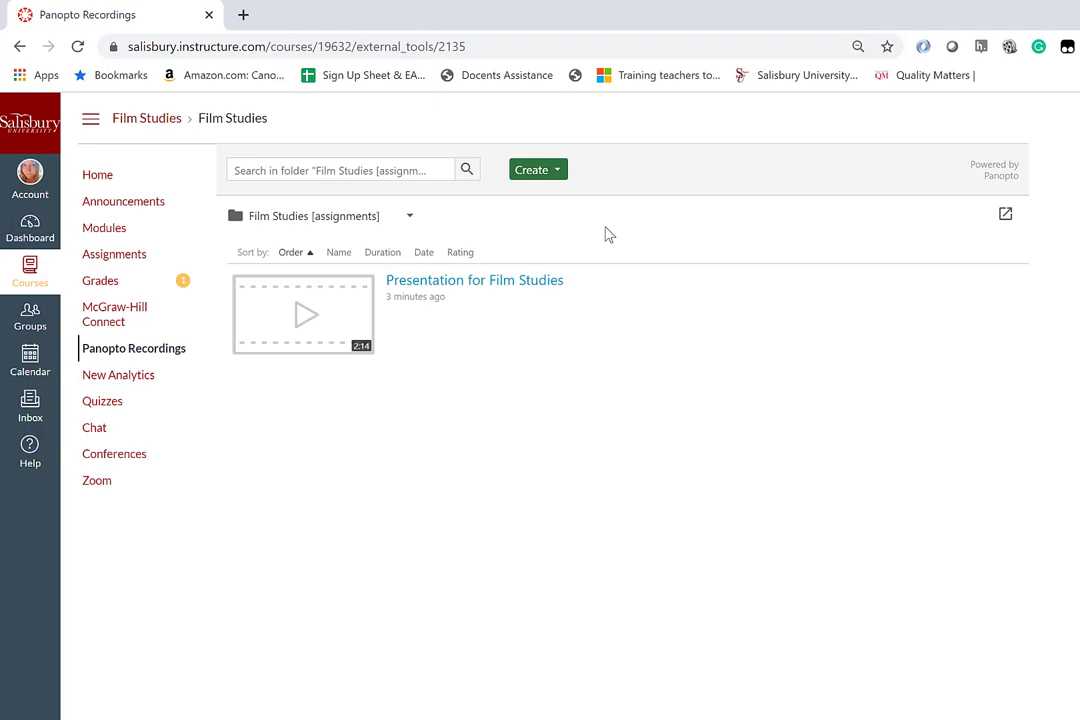
- From the course Assignments list, open Panopto Presentation under Undated Assignments
click(114, 254)
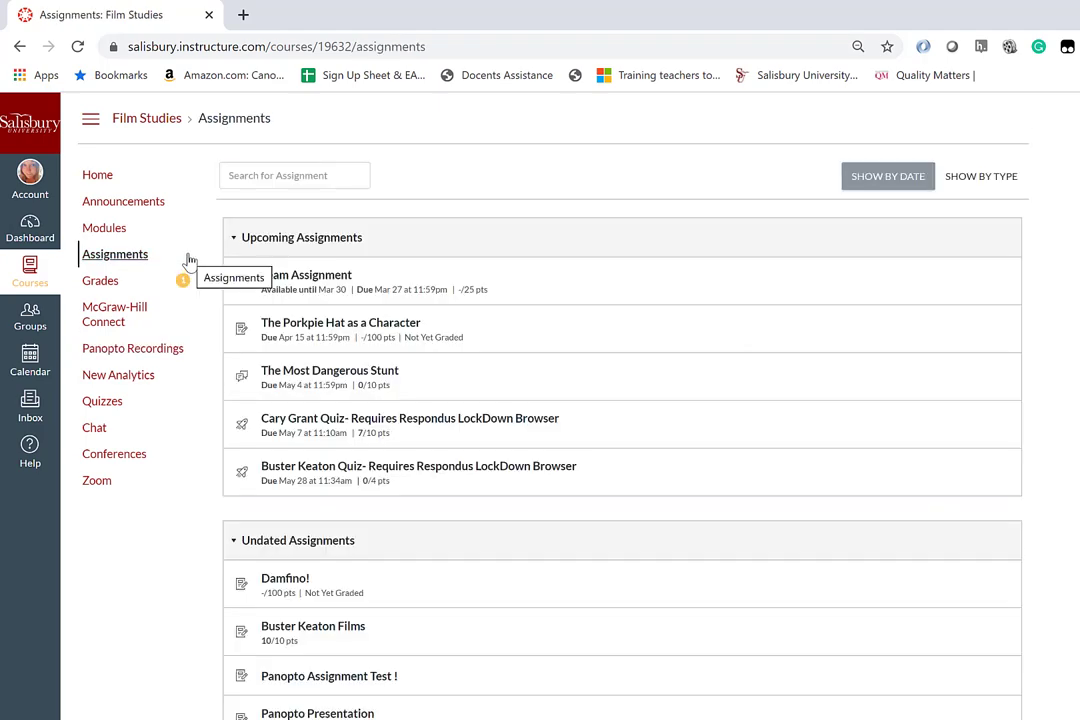
scroll(down, 3)
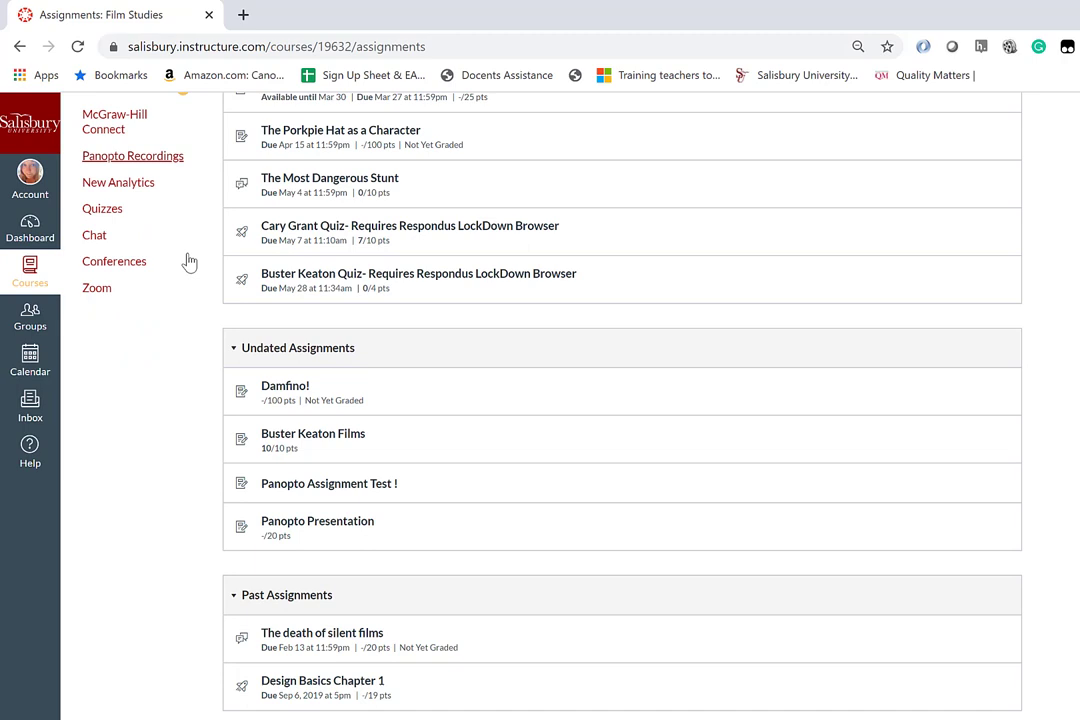
mouse_move(348, 532)
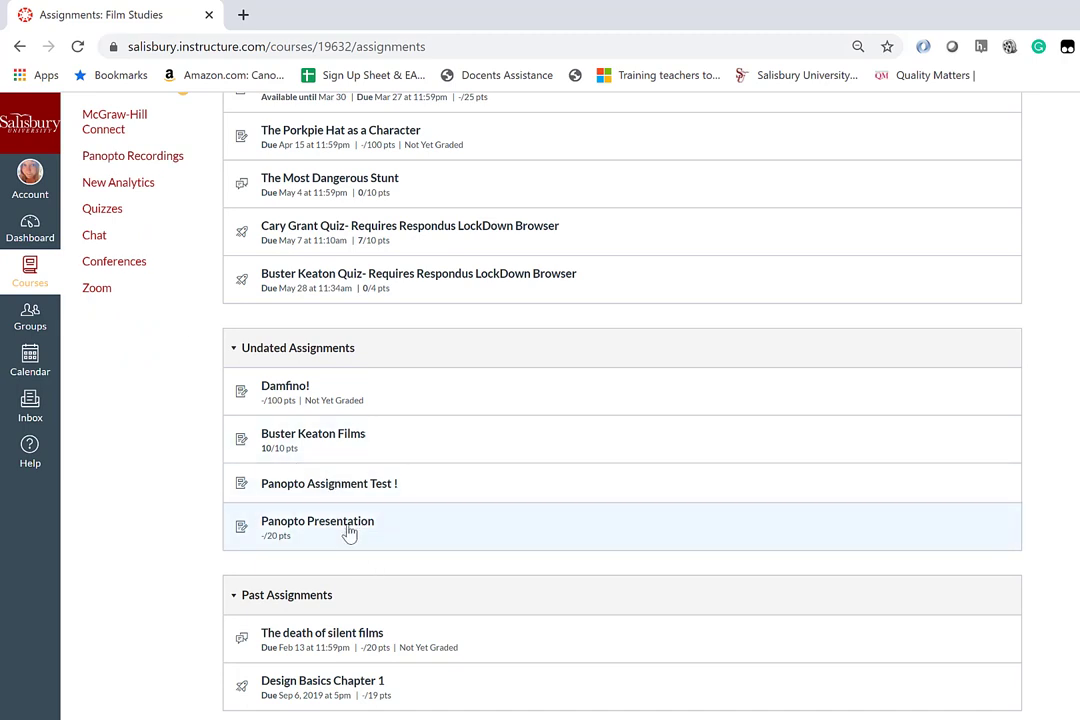
click(316, 520)
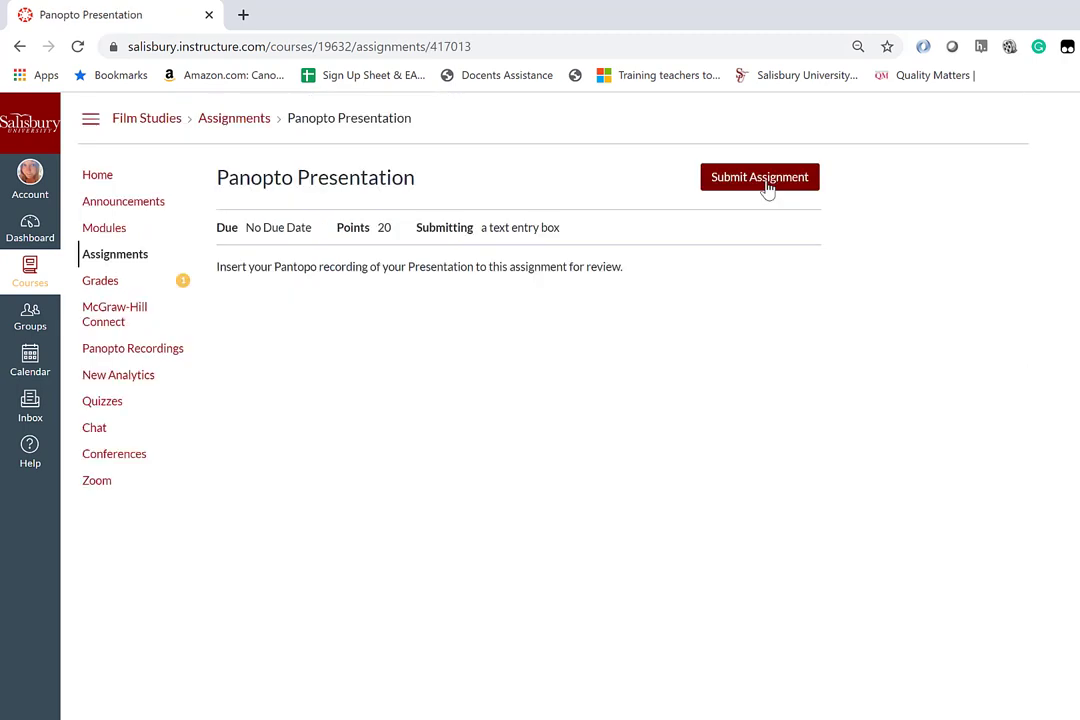
- Start a submission and embed the 'Presentation for Film Studies' recording via Panopto Recordings
click(758, 176)
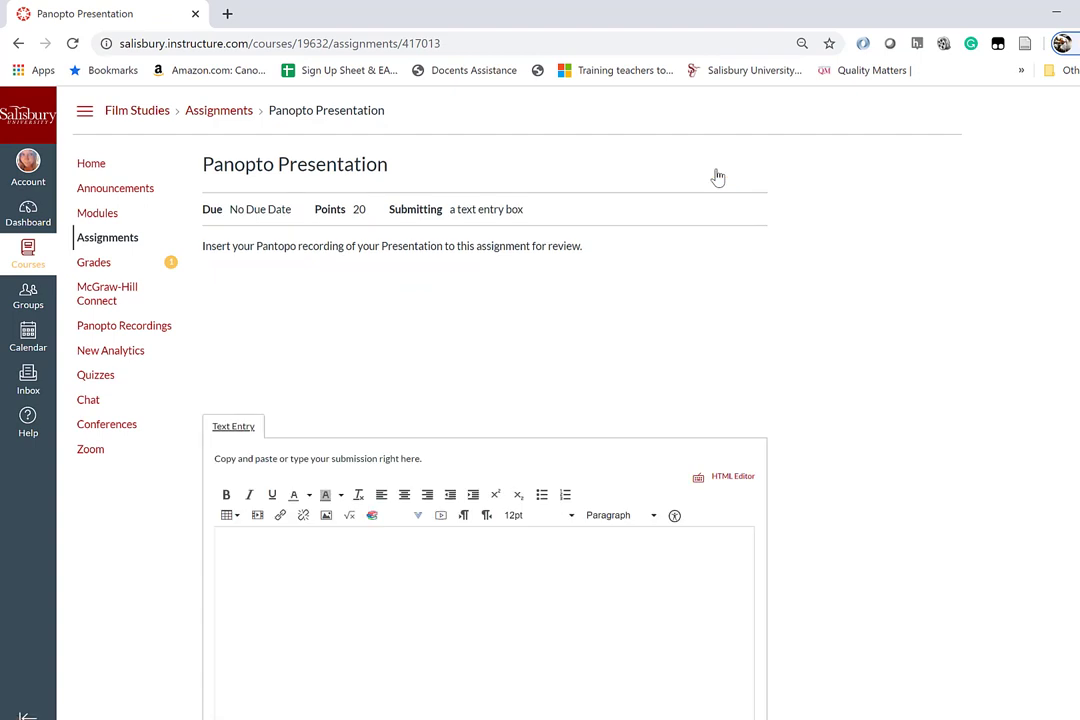
scroll(down, 3)
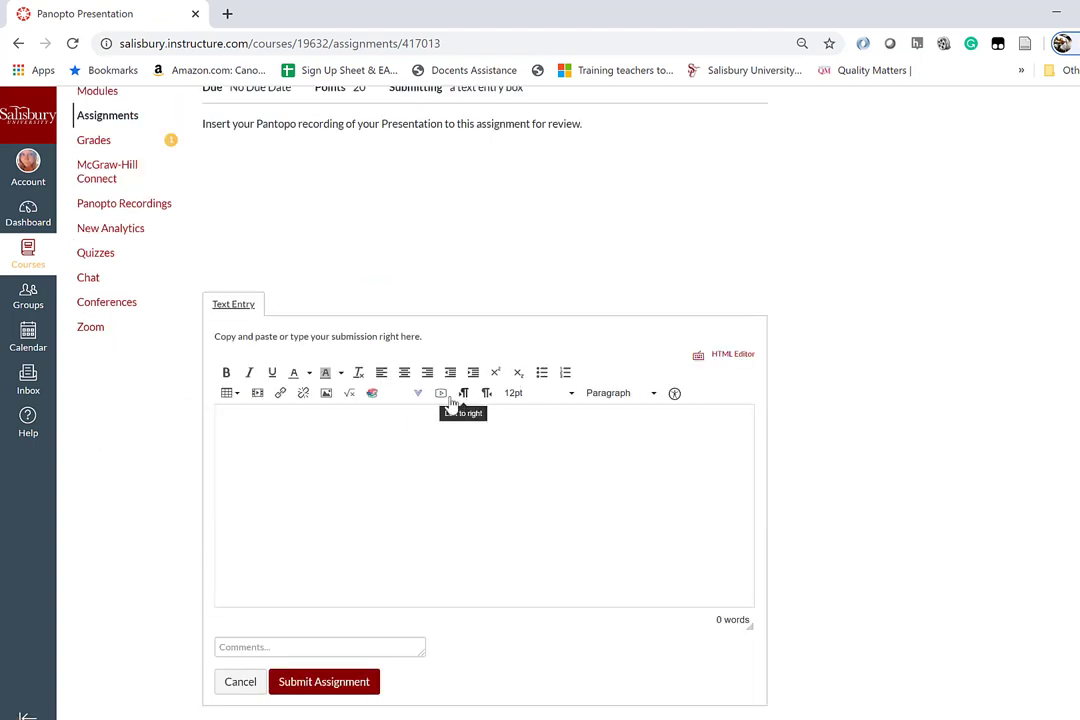
mouse_move(416, 392)
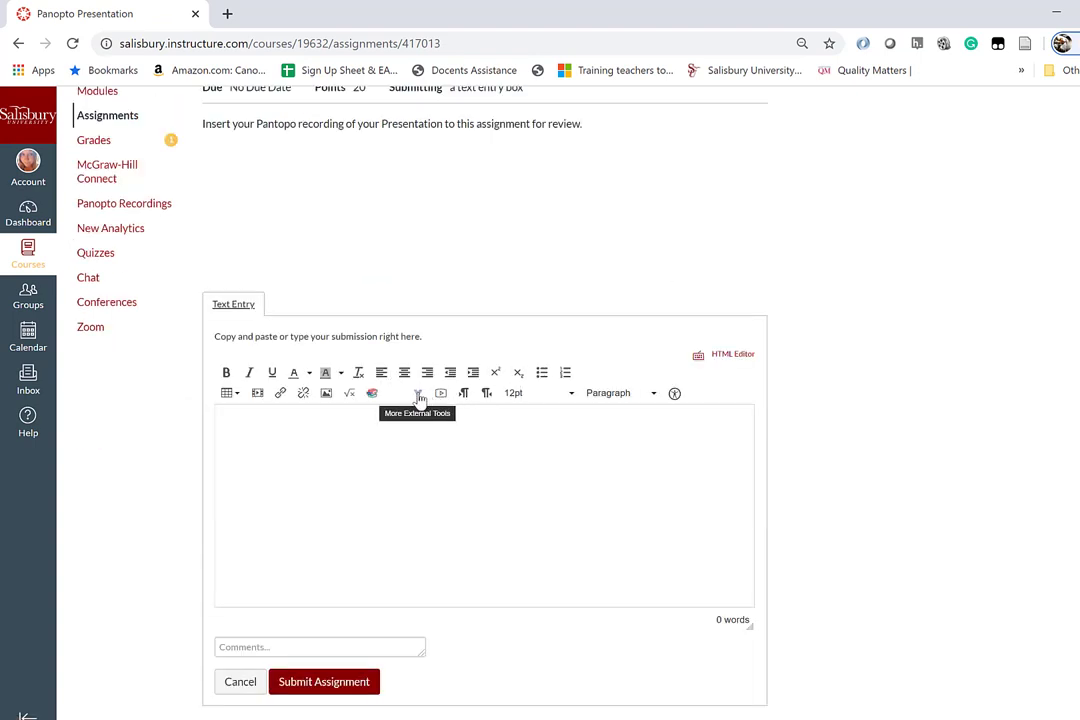
click(416, 392)
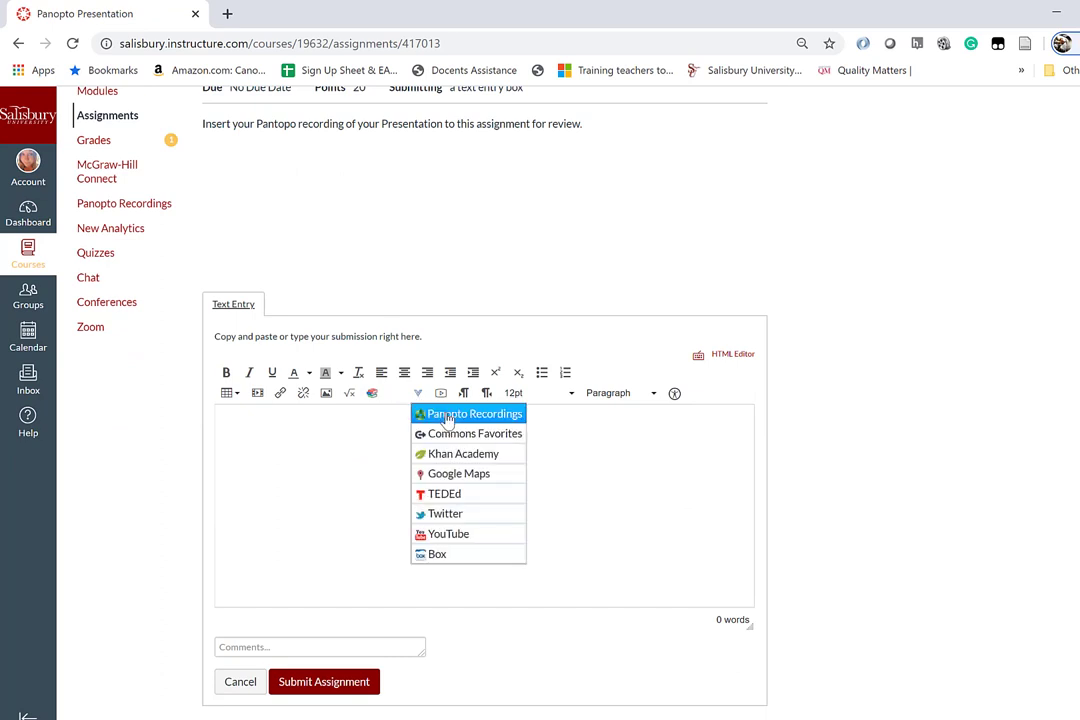
click(468, 412)
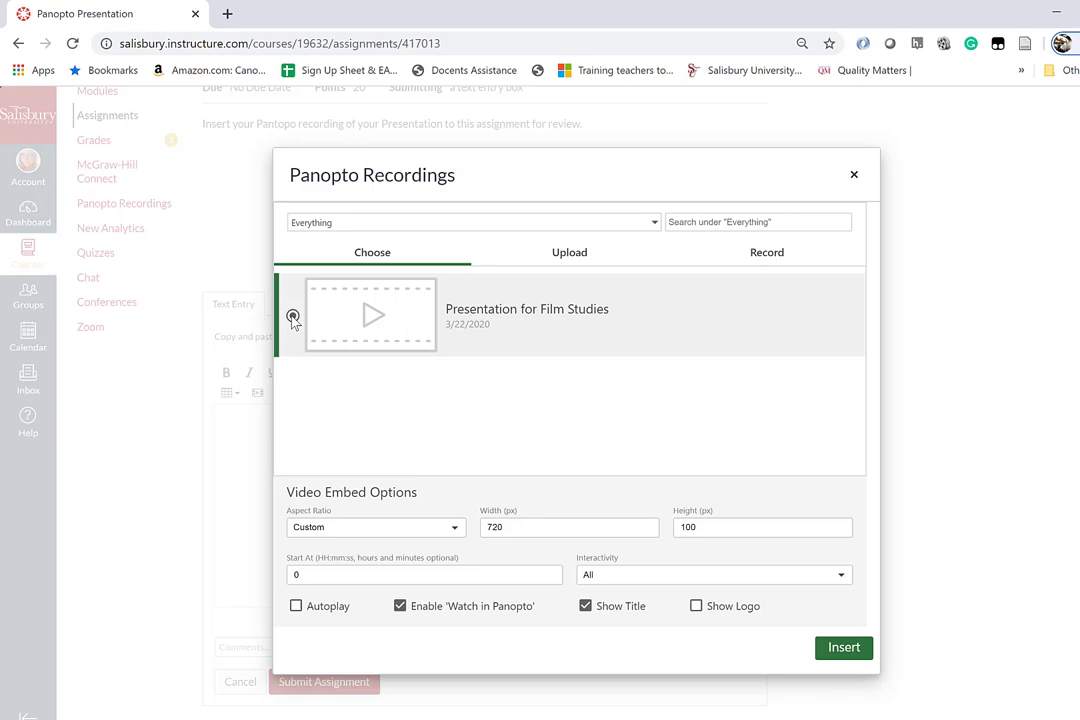
click(844, 648)
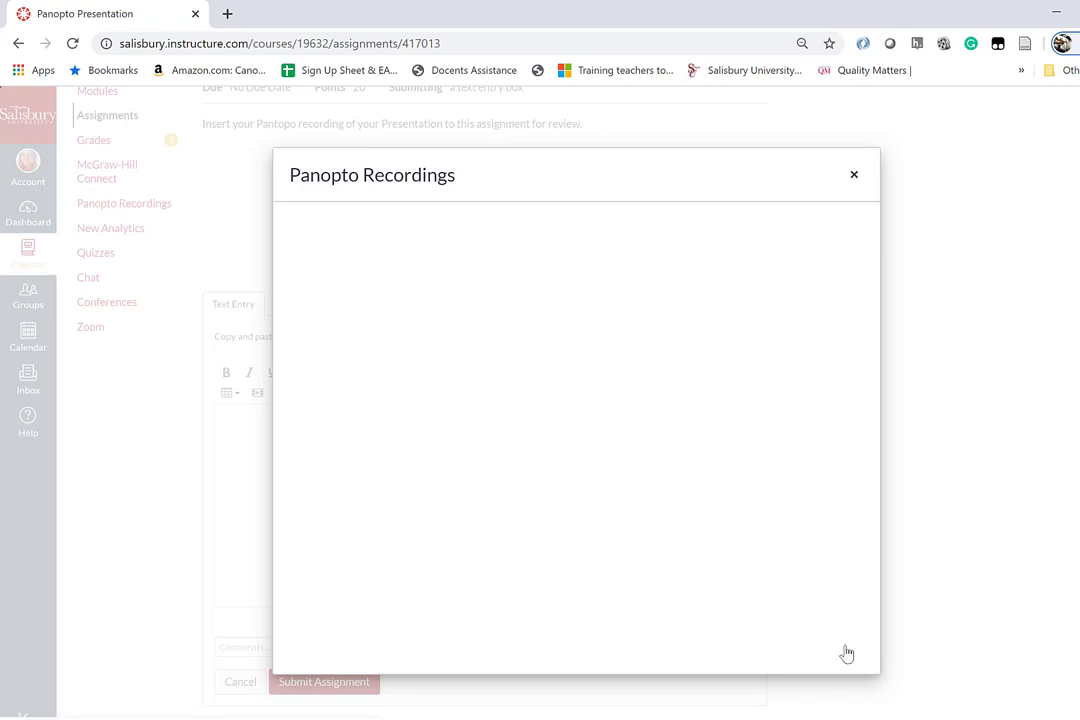
click(854, 174)
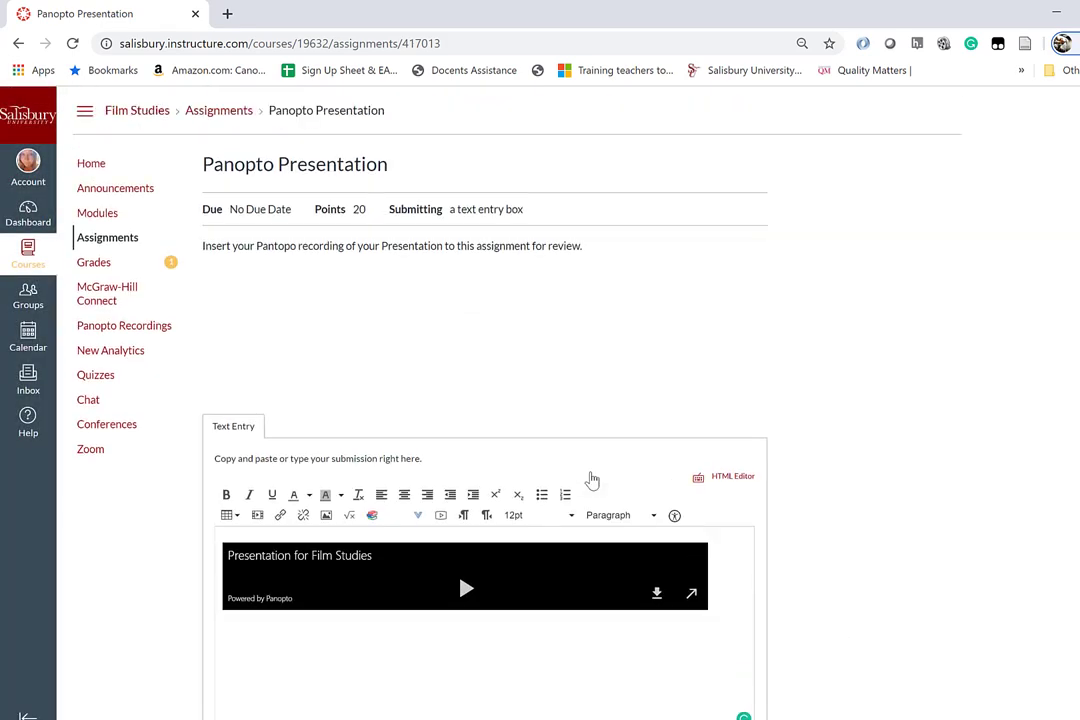
- Submit the assignment with the embedded video and view its Submission Details
scroll(down, 3)
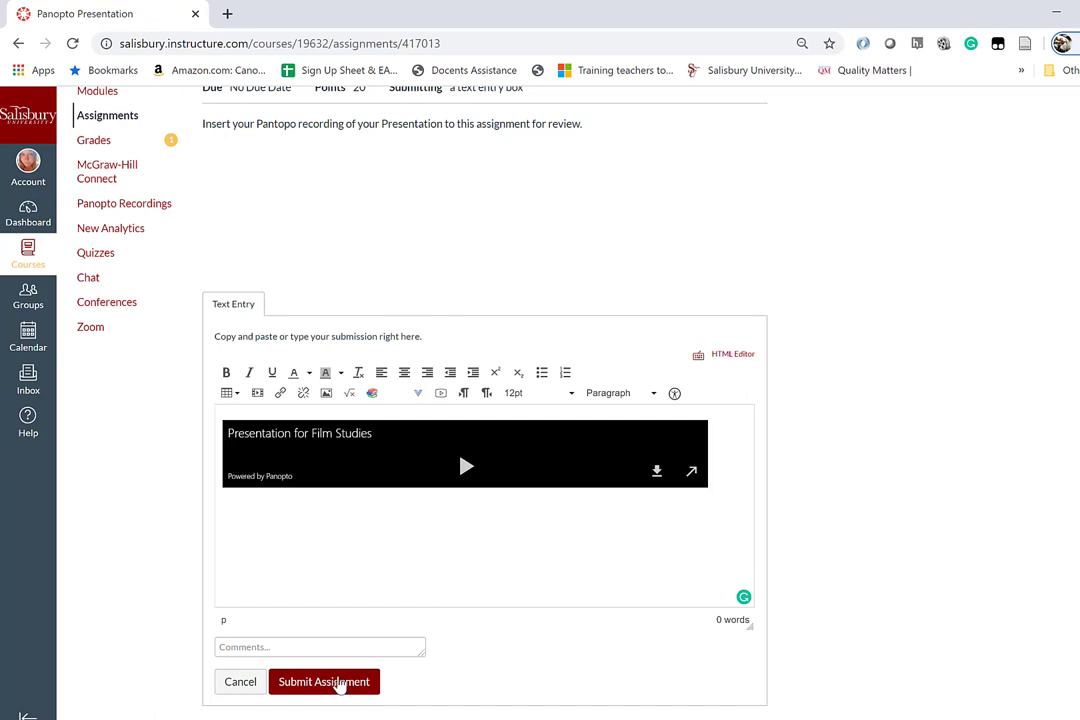
click(324, 680)
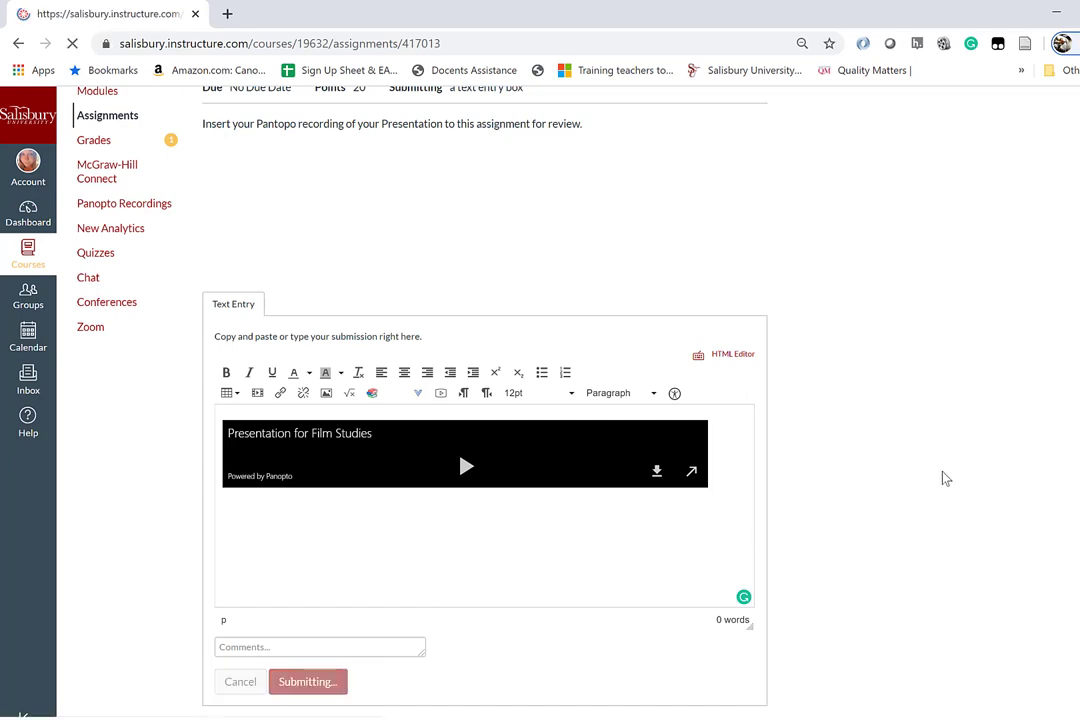
click(308, 682)
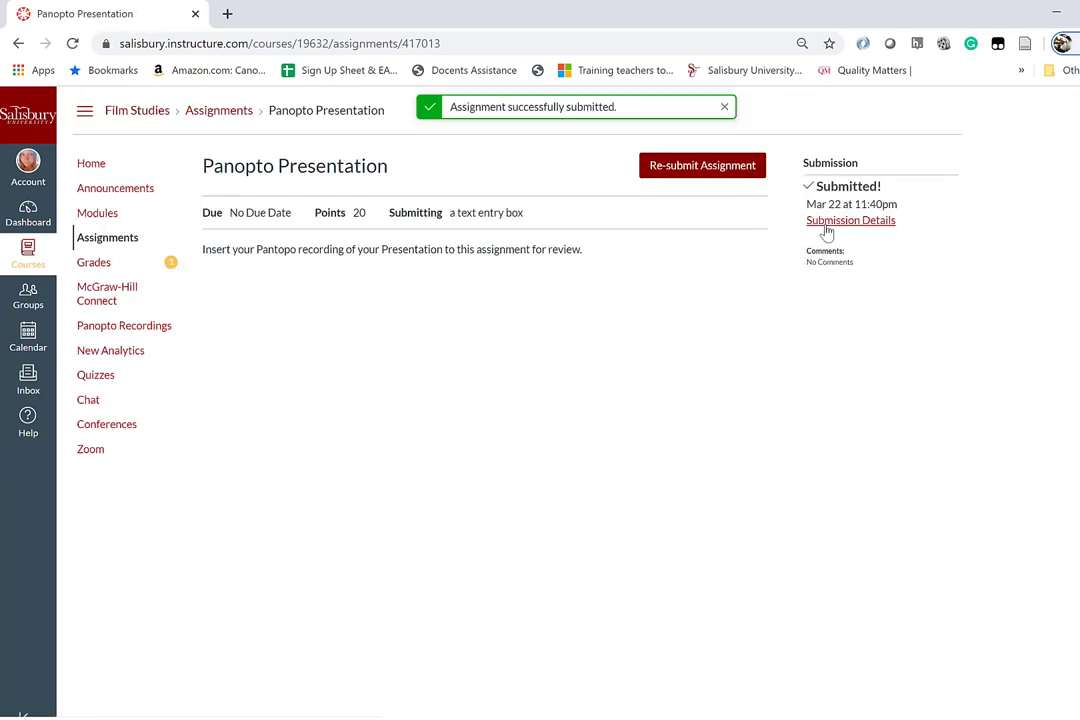
click(850, 220)
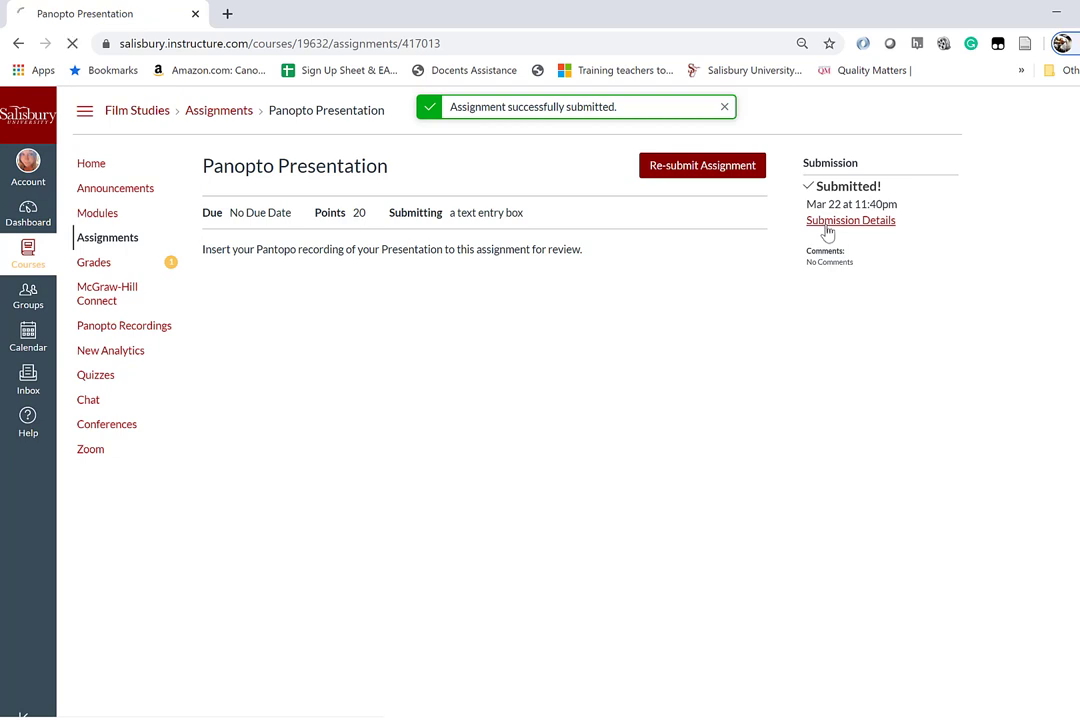
click(850, 220)
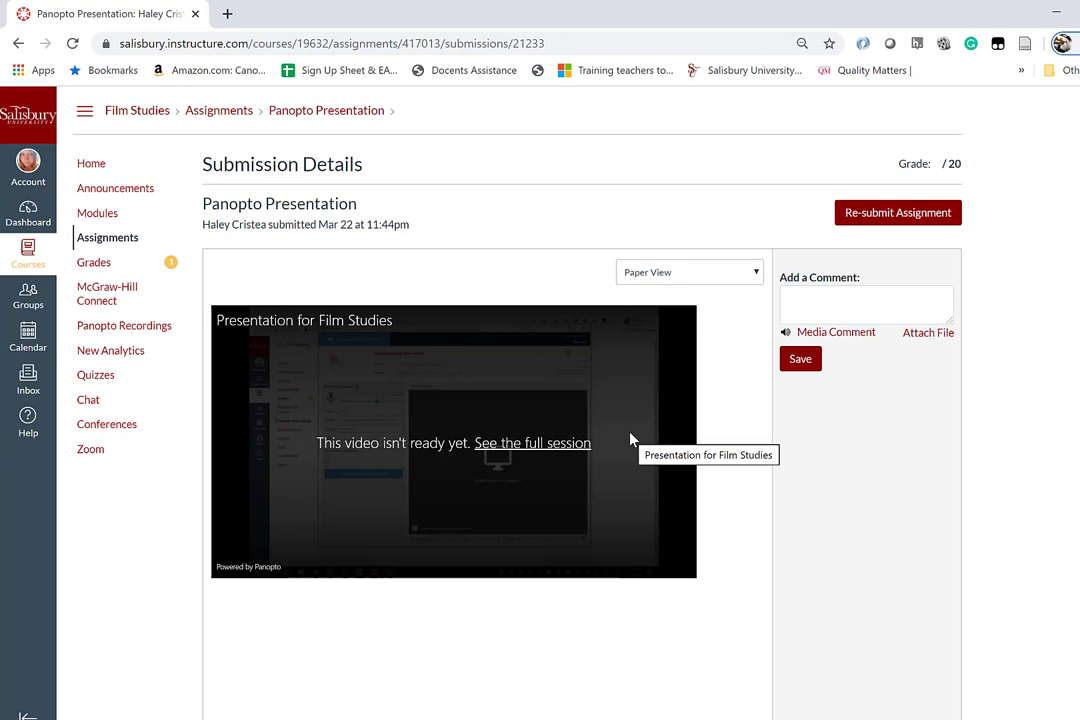
mouse_move(752, 414)
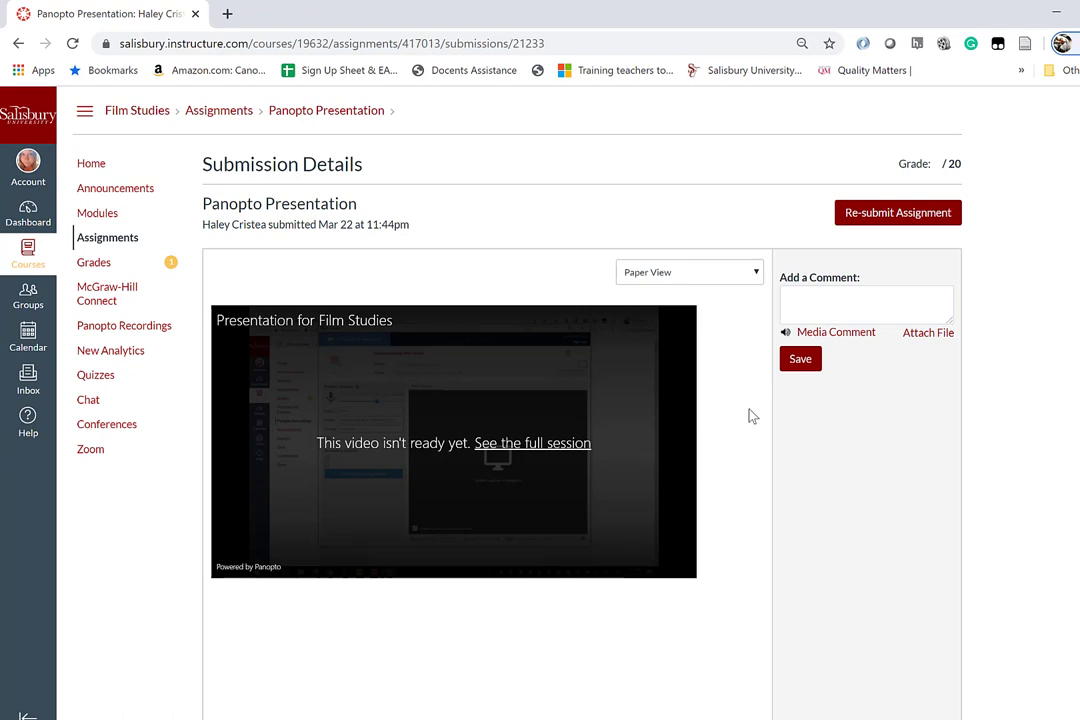
mouse_move(748, 414)
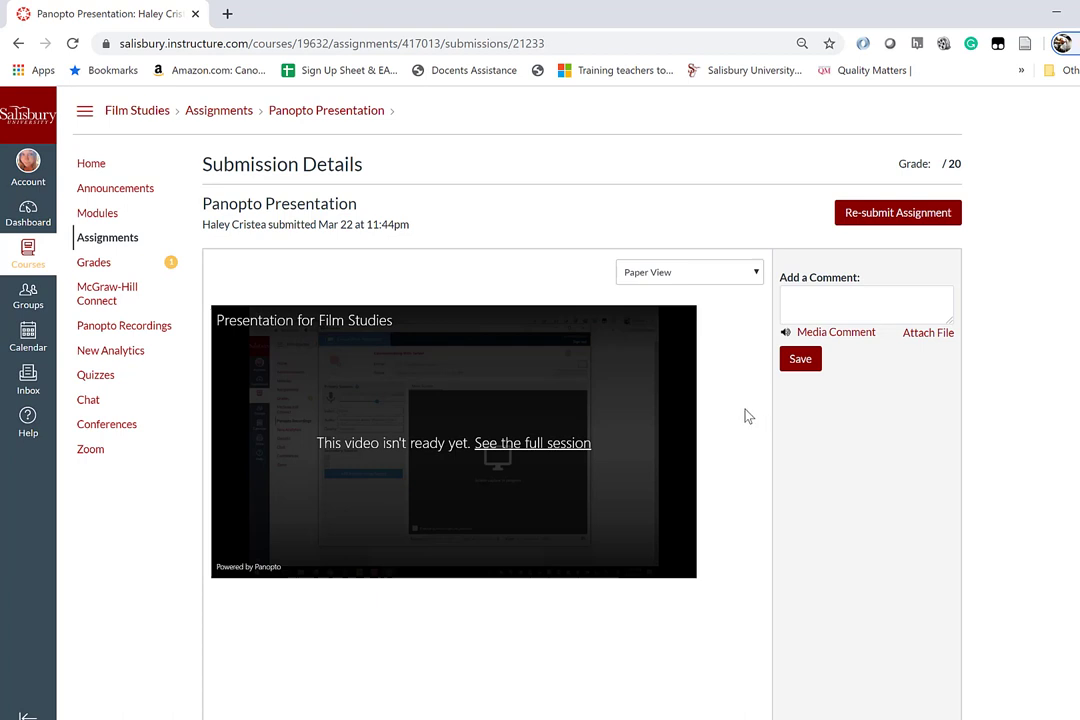
mouse_move(738, 416)
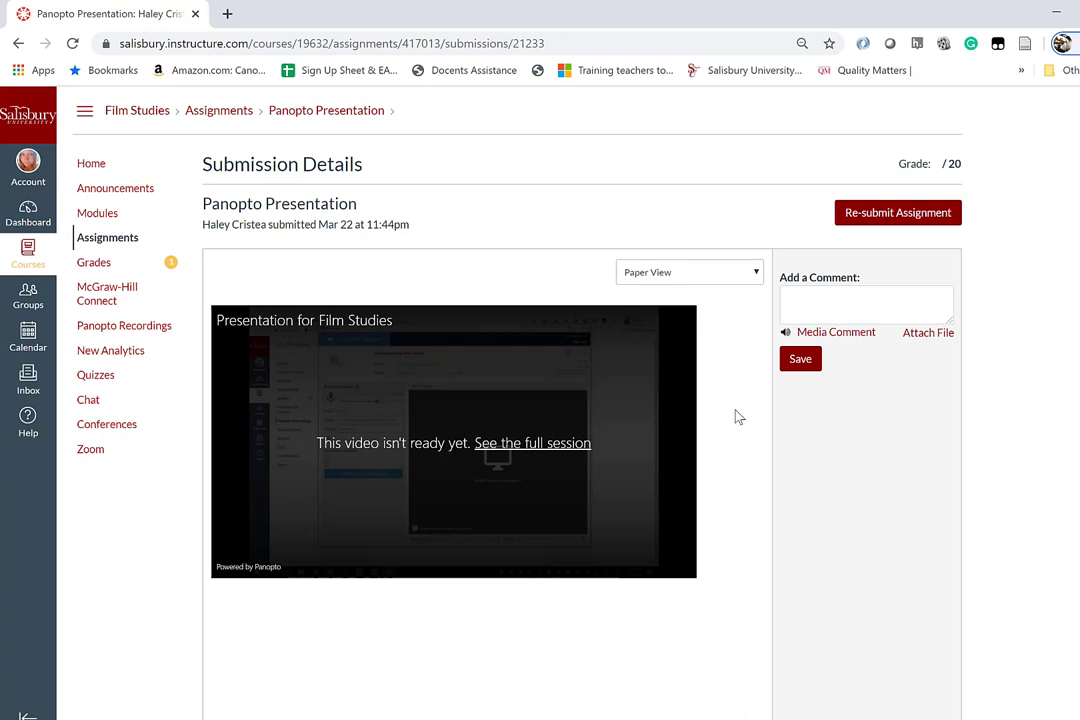
mouse_move(422, 480)
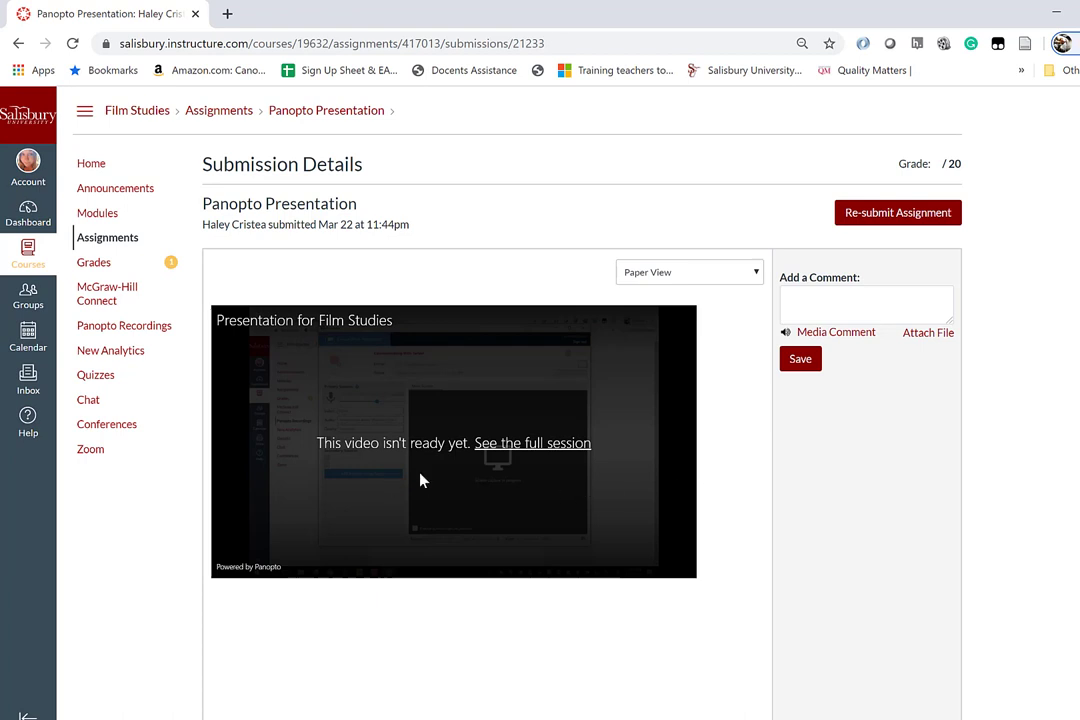
mouse_move(388, 468)
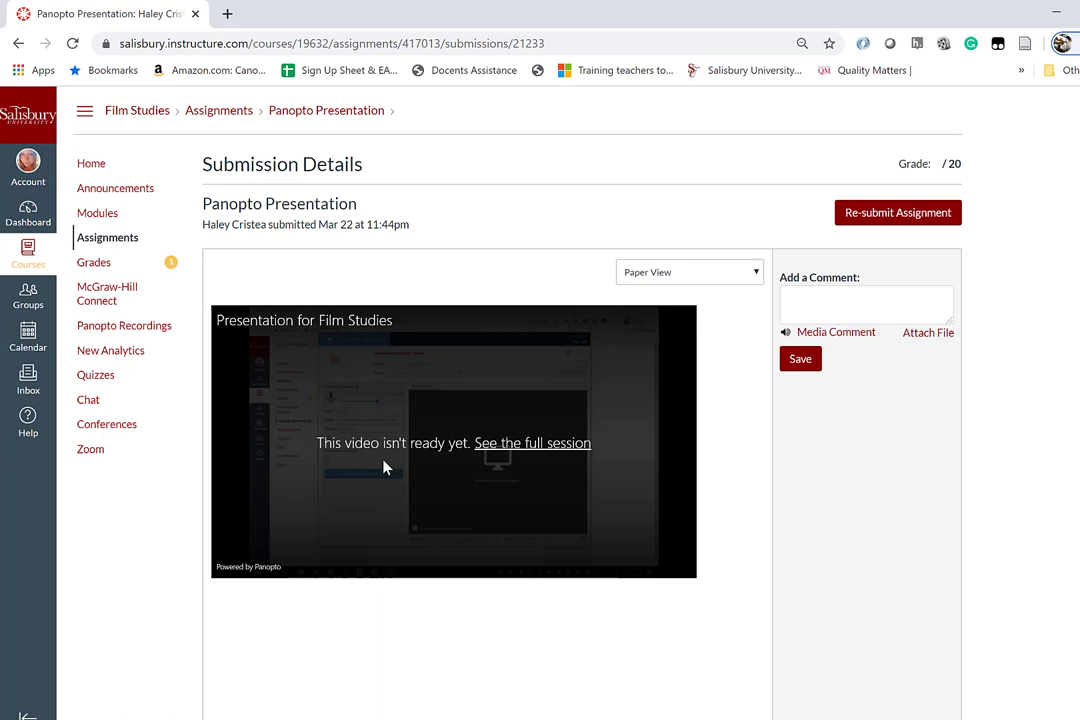
mouse_move(632, 436)
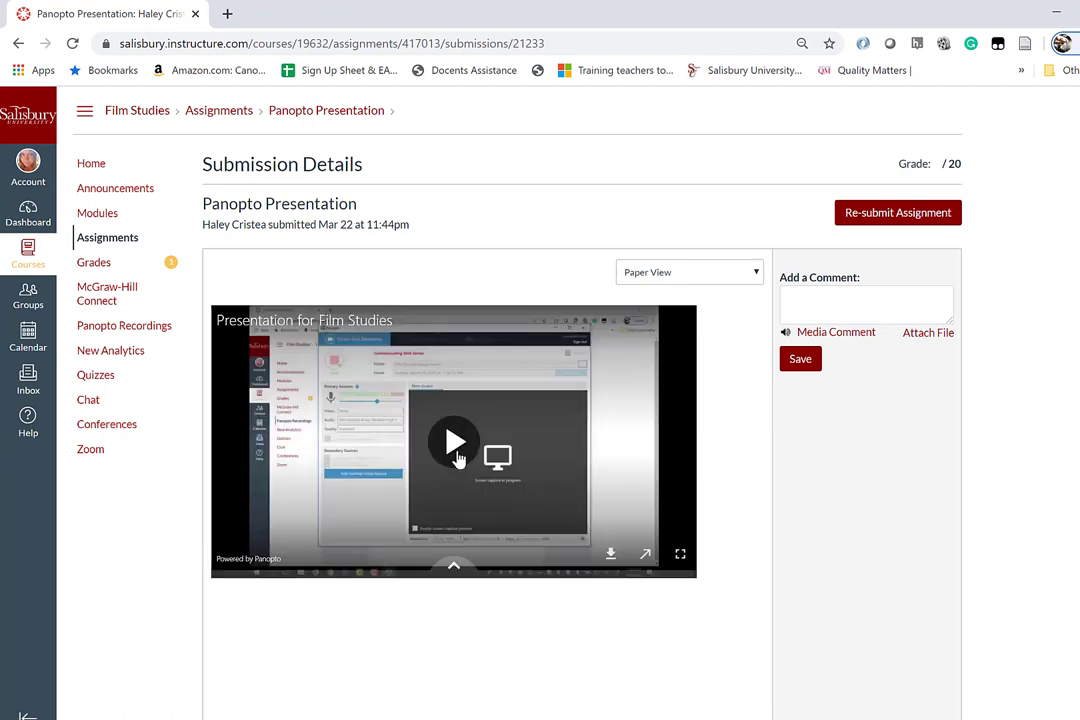
mouse_move(146, 336)
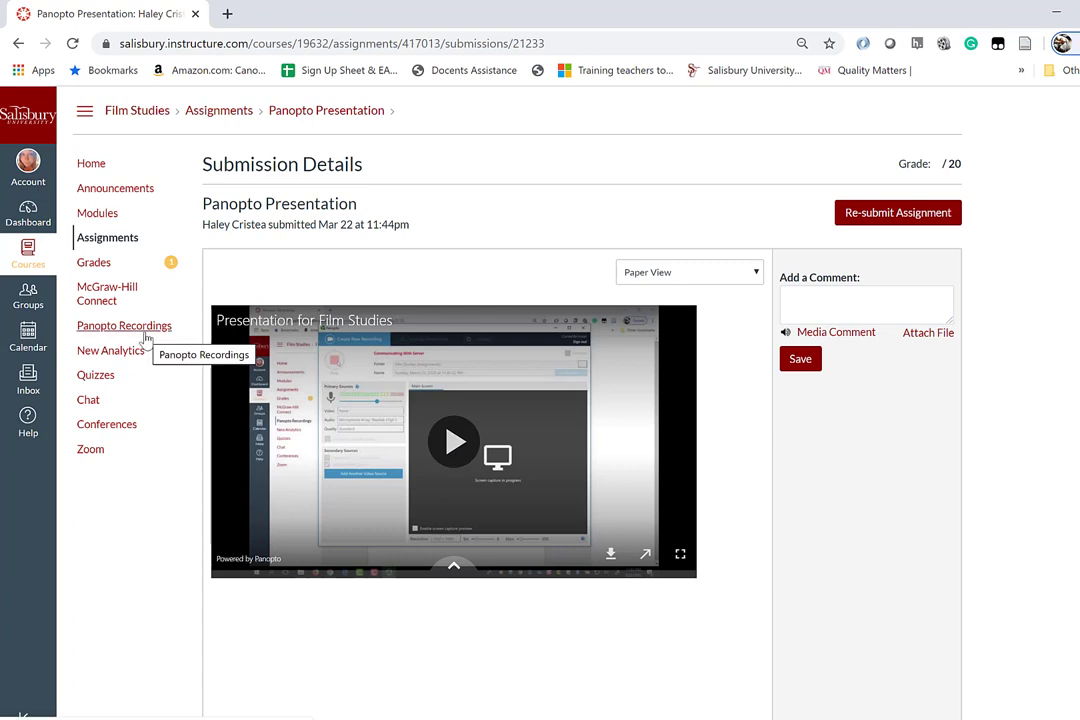
mouse_move(426, 272)
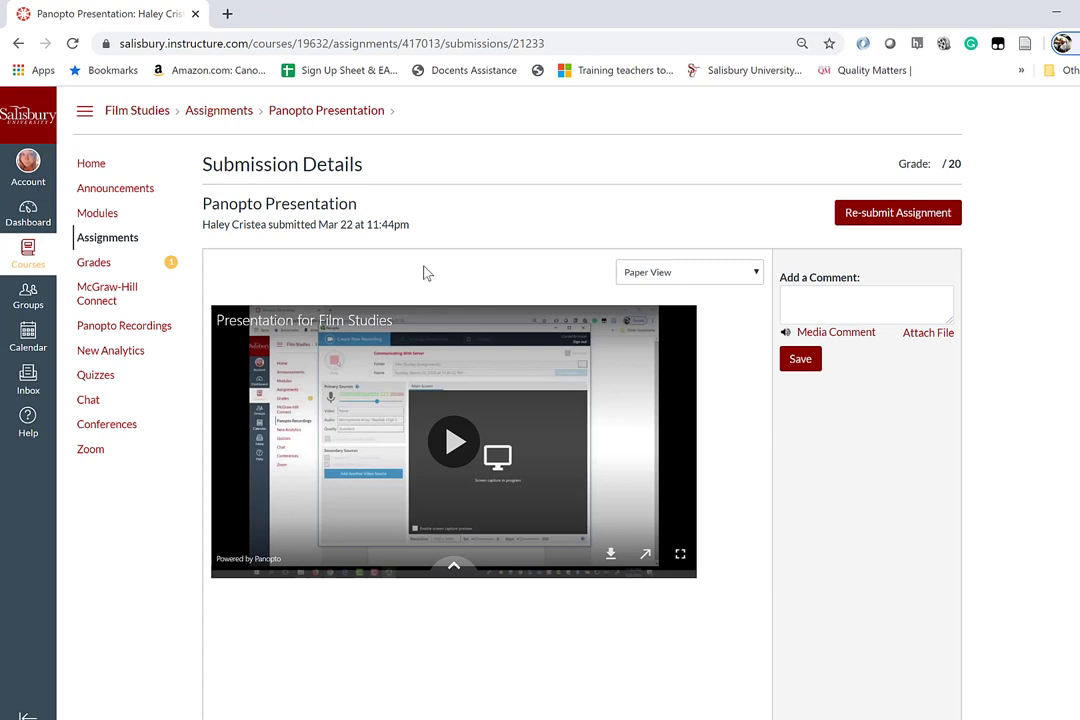
mouse_move(452, 264)
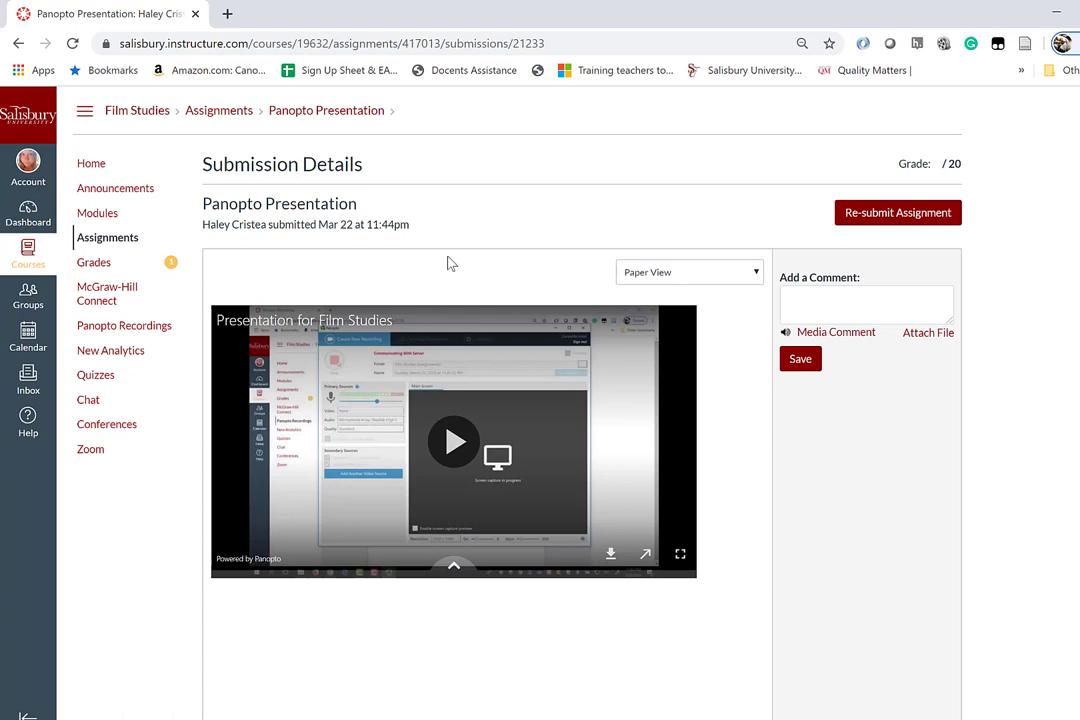